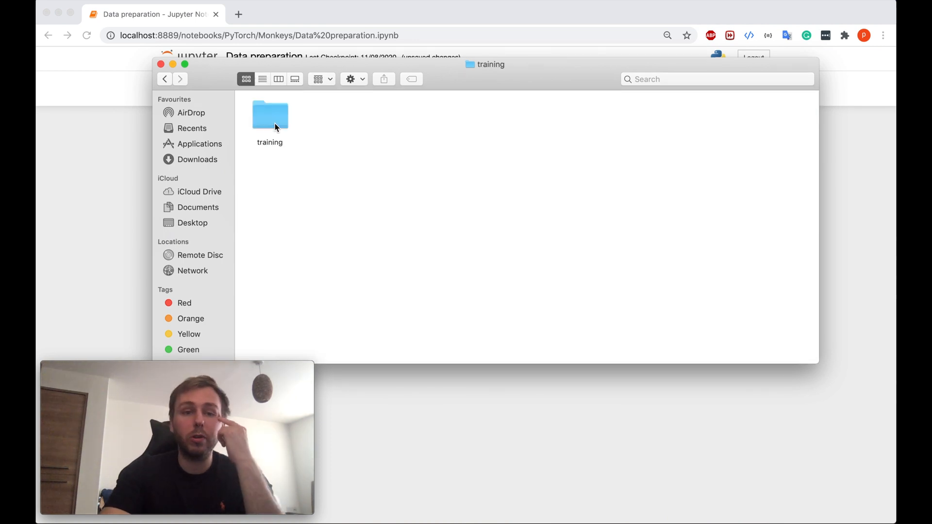
Open the n1 training folder, return to the species folders, and scroll through the n2 images.
double_click(269, 114)
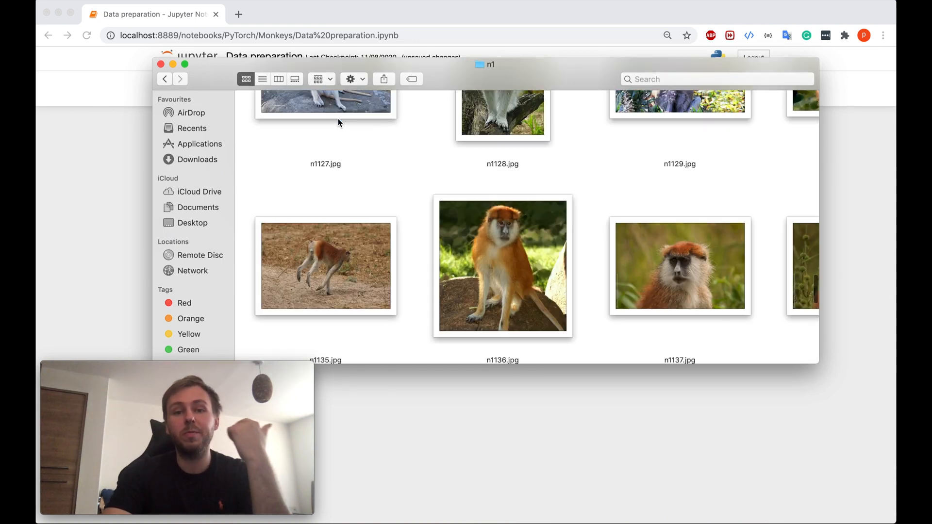
scroll(down, 3)
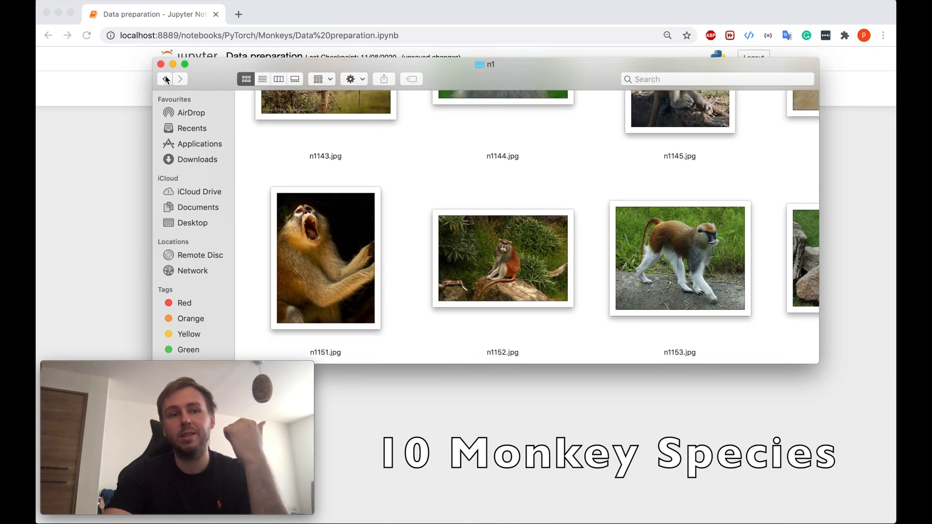
click(164, 79)
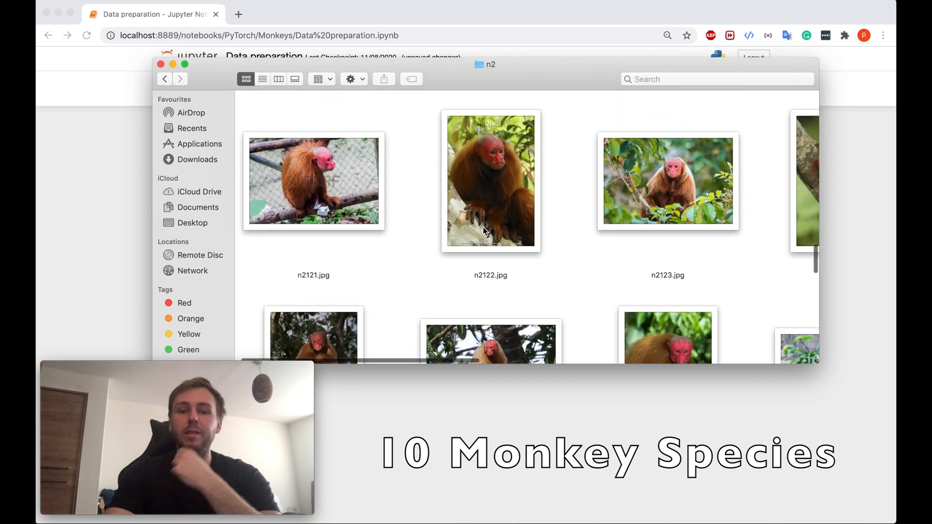
scroll(down, 3)
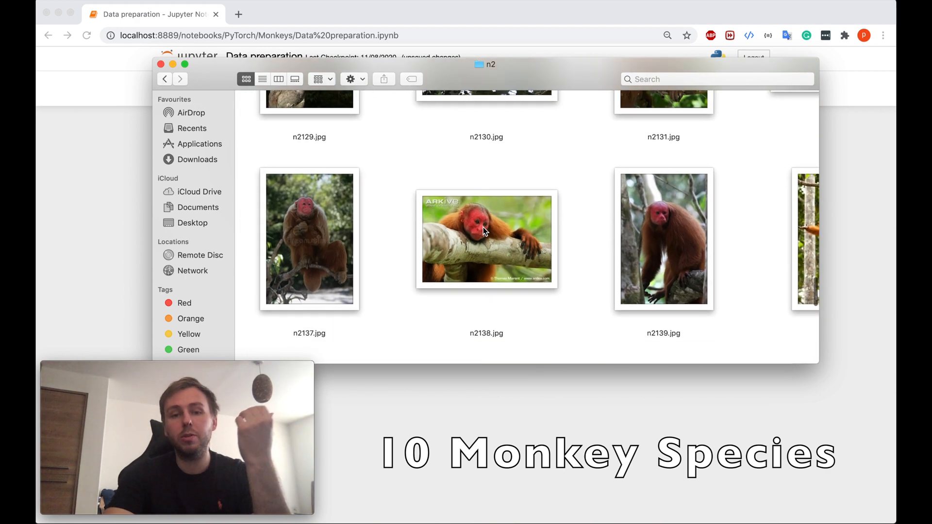
scroll(down, 3)
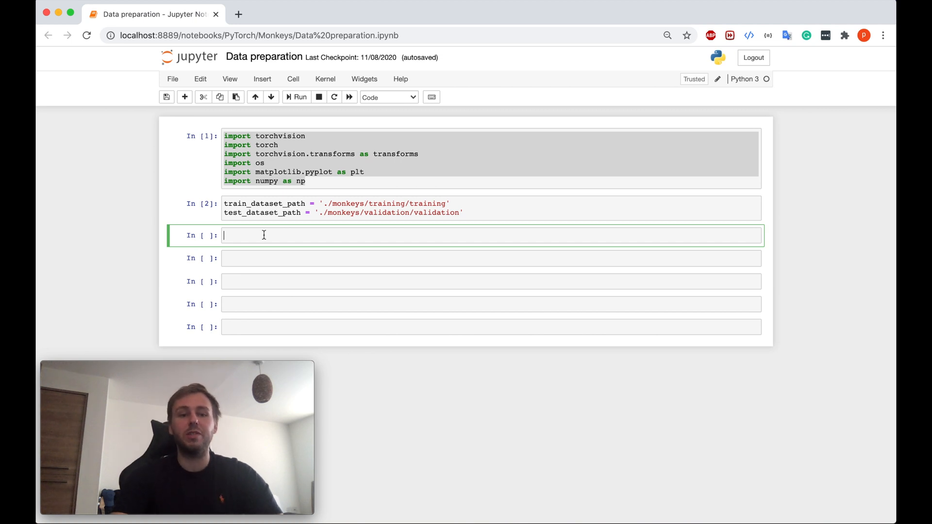
Type empty transforms.Compose([ ]) skeletons for train_transforms and test_transforms.
text(train)
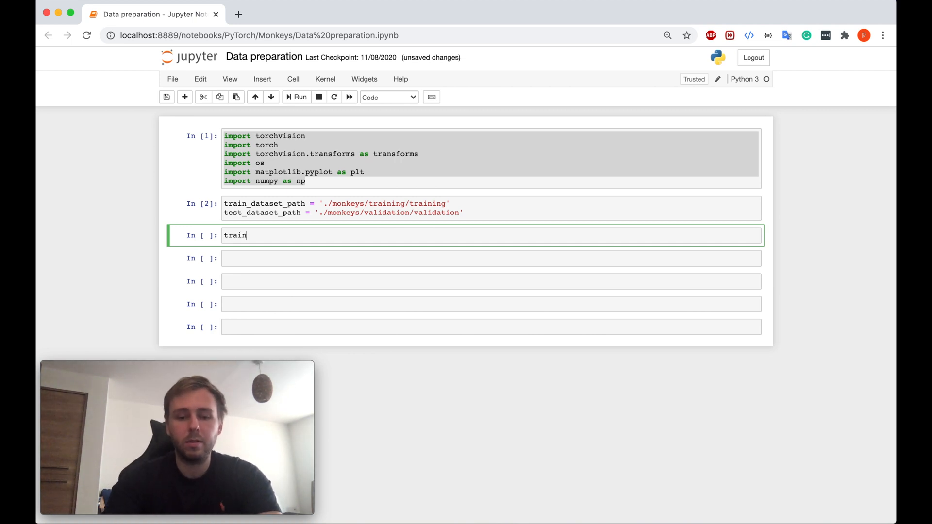
text(_transforms = transforms.)
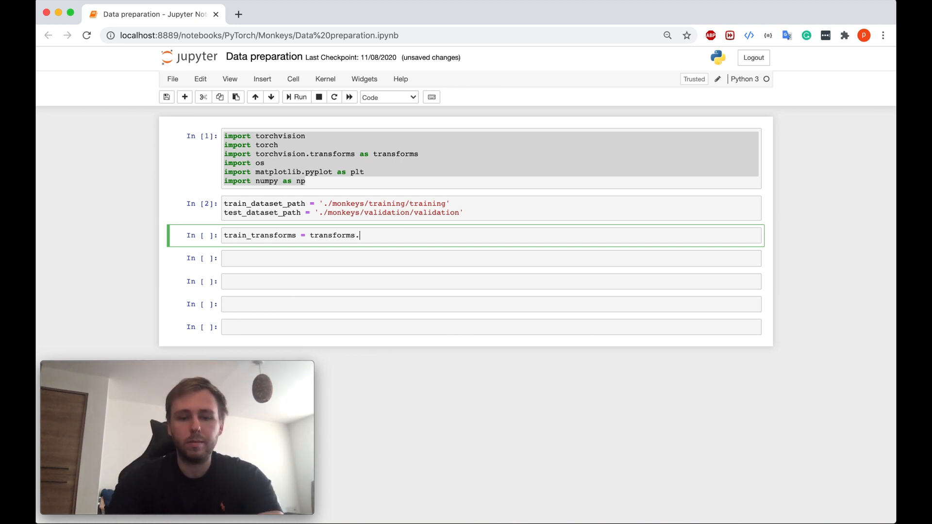
text(Compose([)
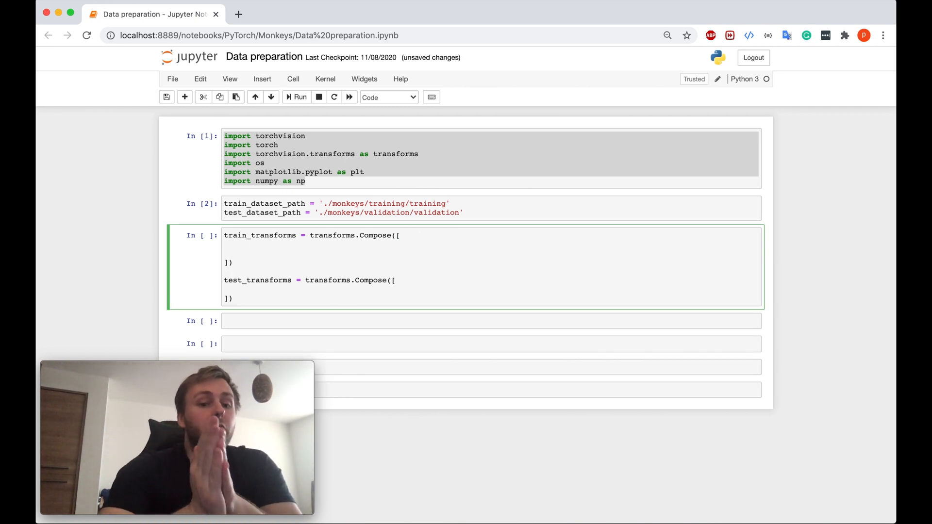
Add transforms.Resize((224, 224)) as the first step inside the train_transforms list.
click(244, 243)
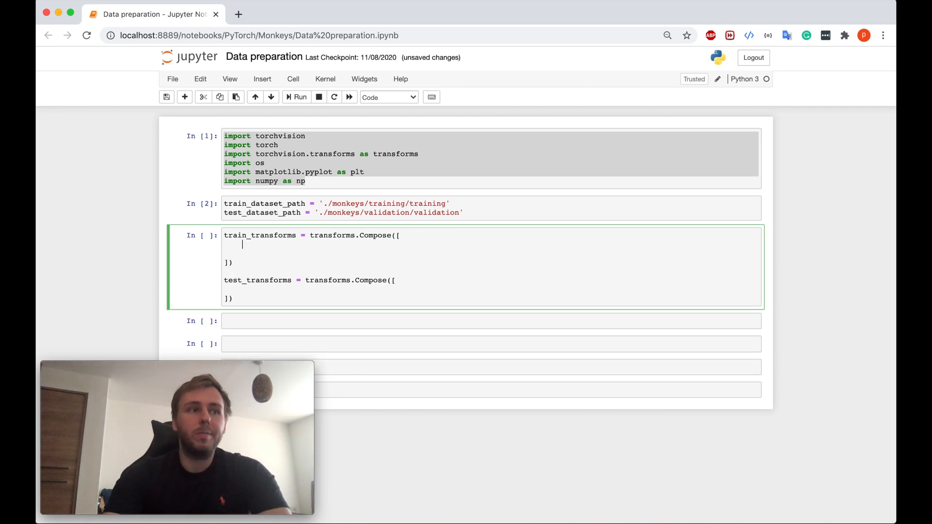
text(trans)
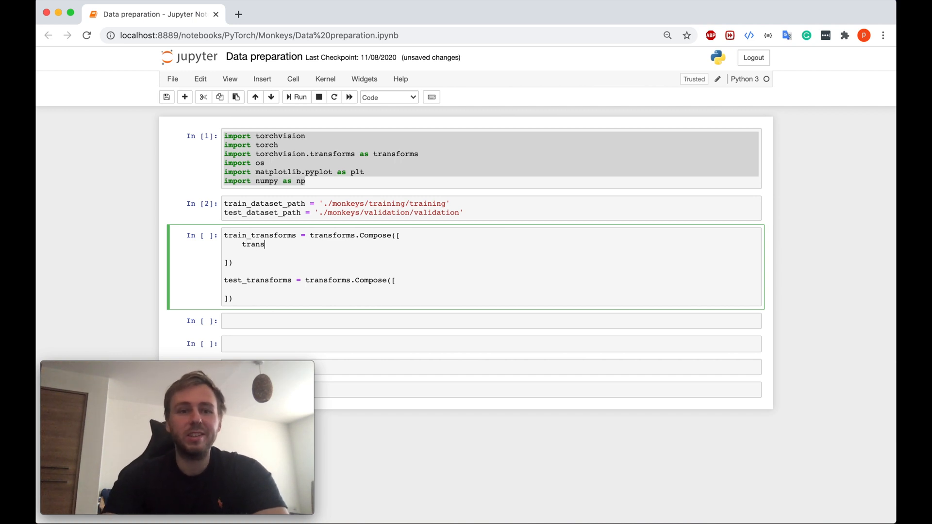
text(forms.Resize((224, 224)
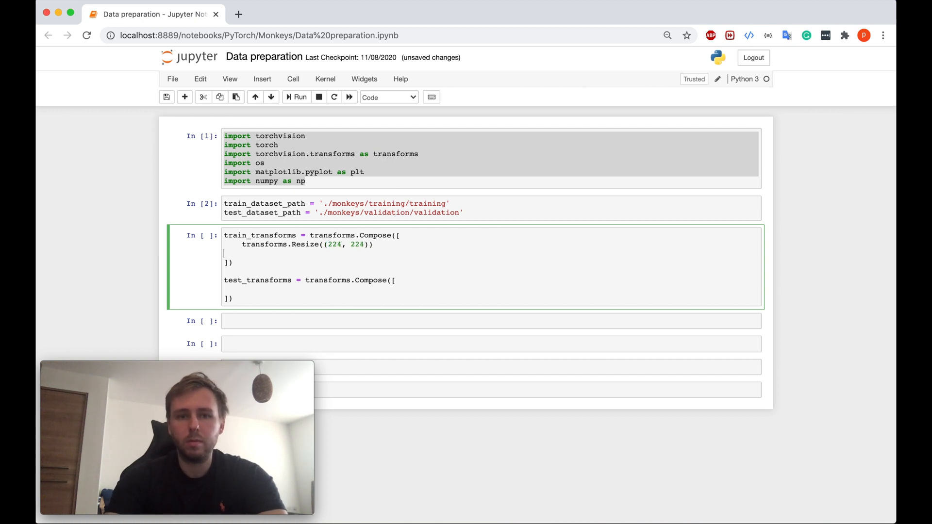
text(,)
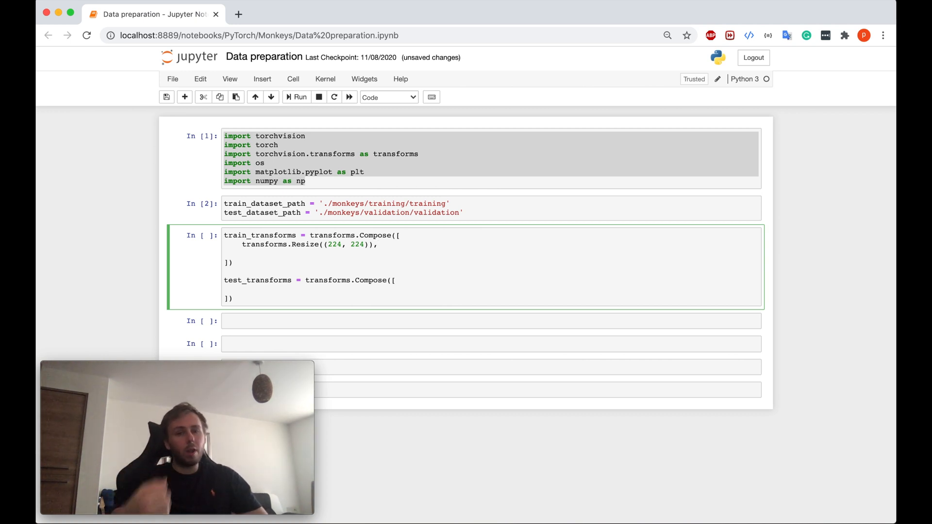
text(,)
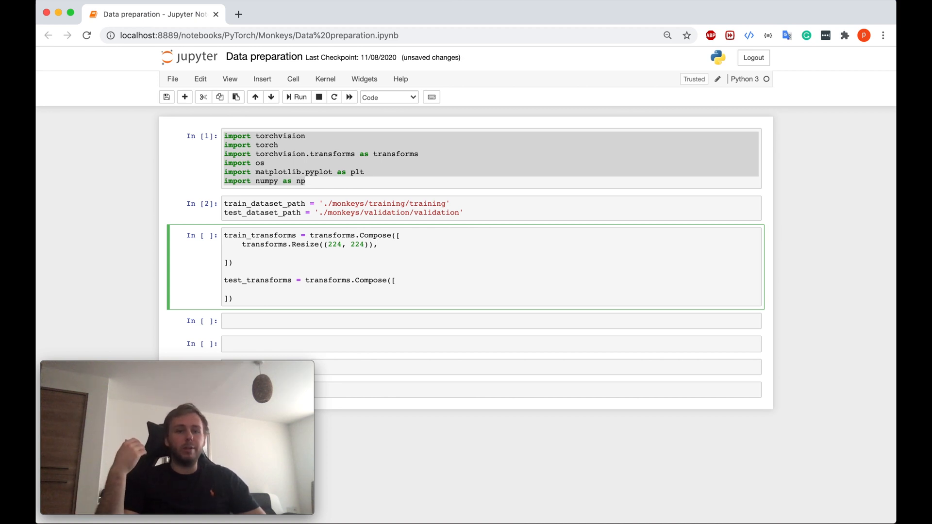
text(,)
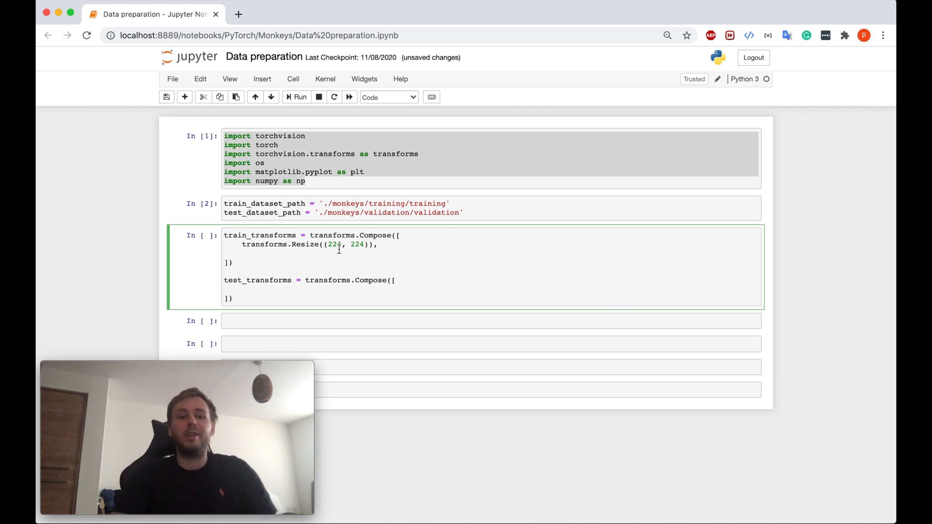
text(,)
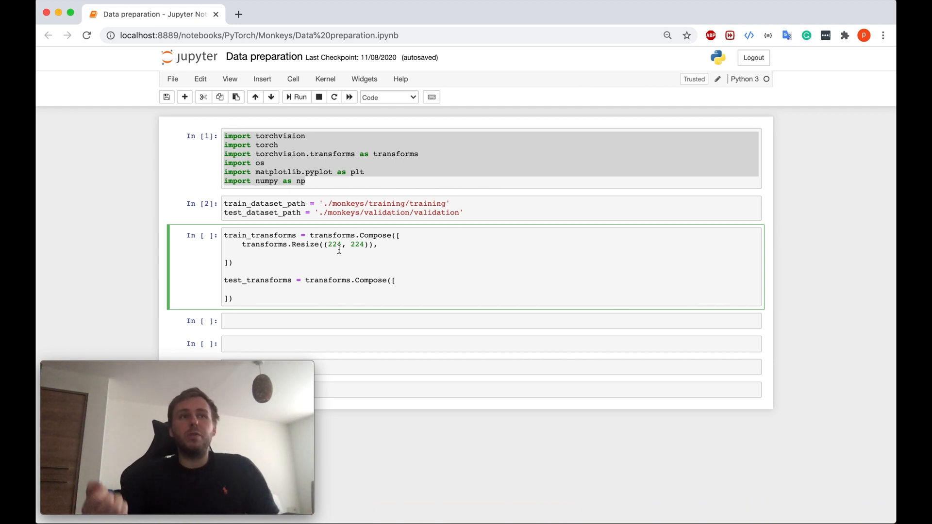
text(,)
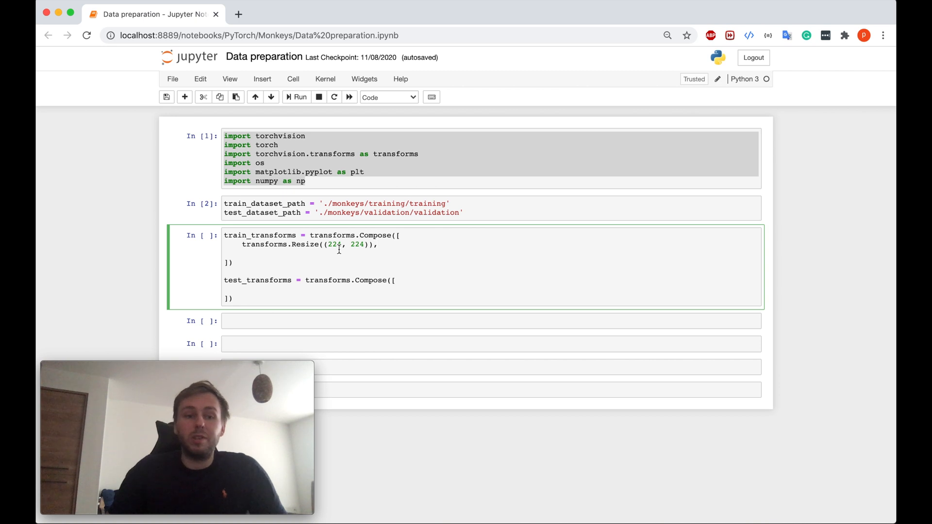
text(,)
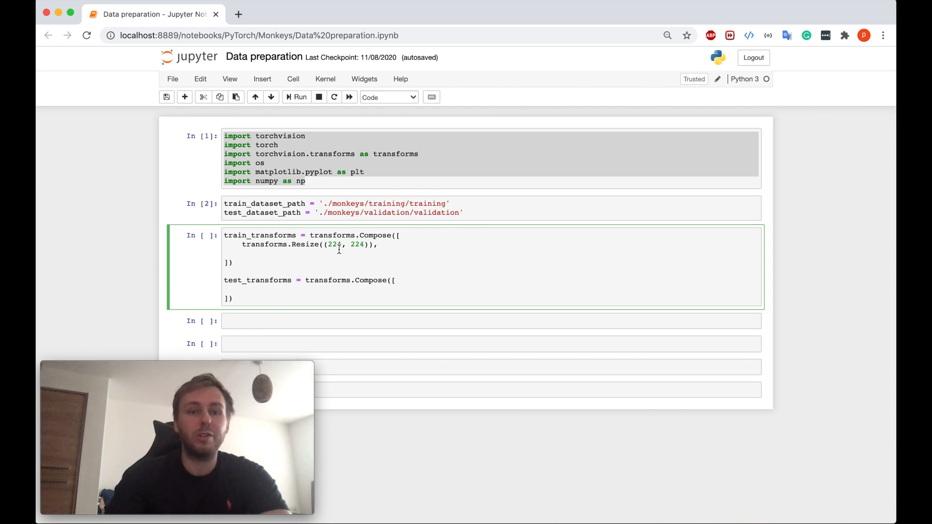
Add transforms.RandomHorizontalFlip() on a new line after Resize in train_transforms.
key(Return)
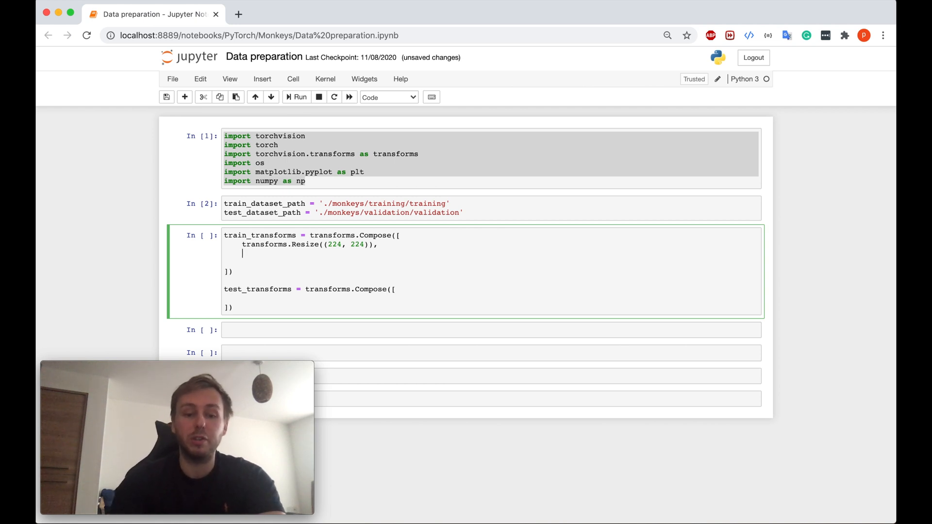
text(transforms.)
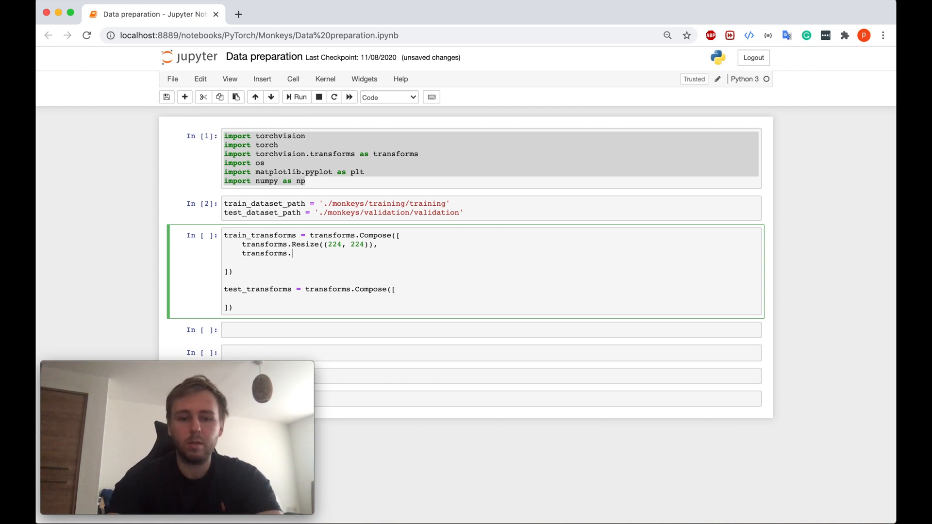
text(RandomHorizontalFlip(),)
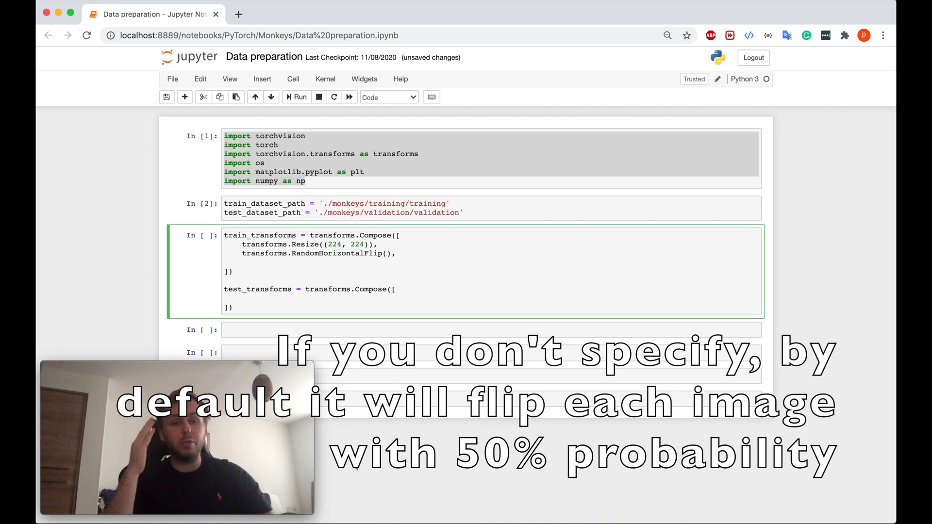
click(397, 253)
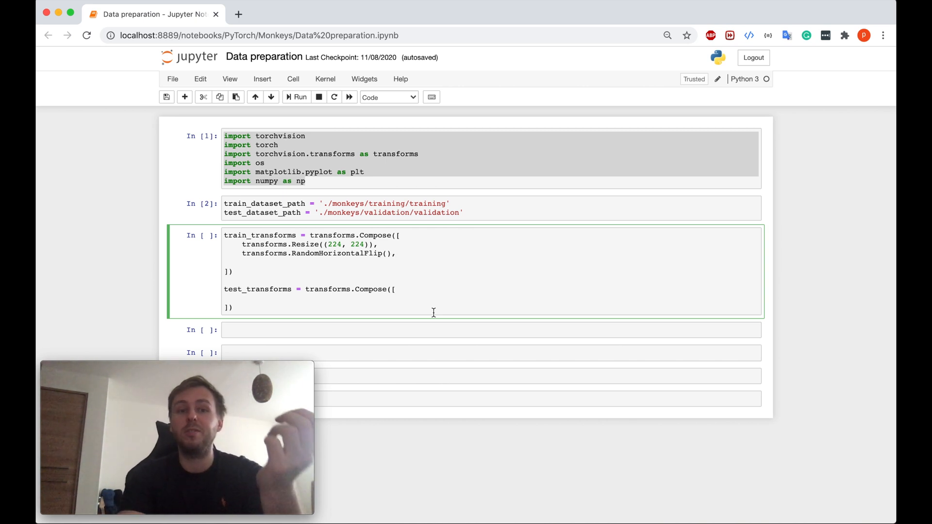
mouse_move(409, 290)
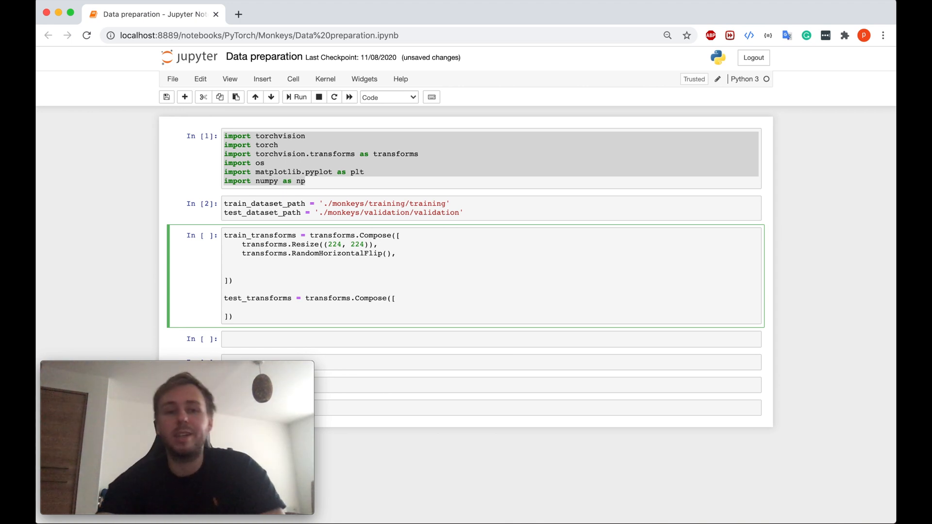
Add transforms.RandomRotation(10) to train_transforms and begin the next transform line.
text(tra)
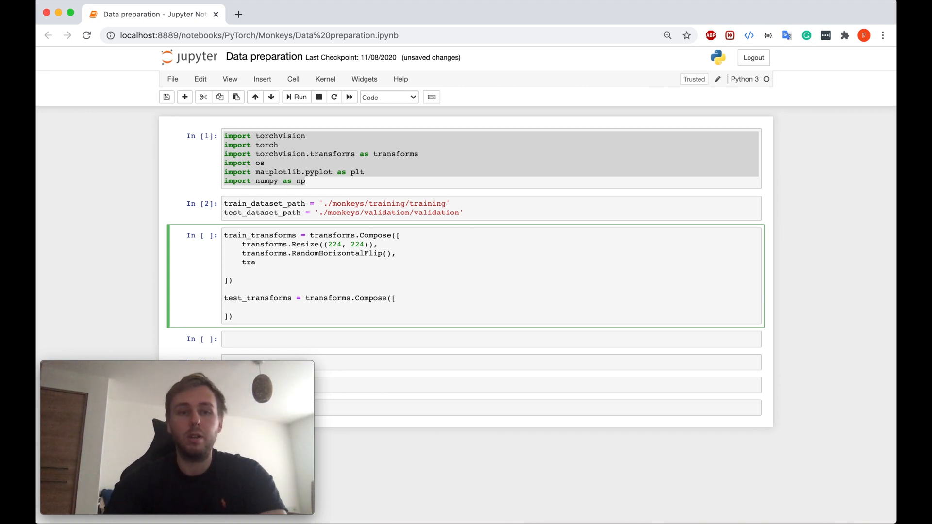
text(n)
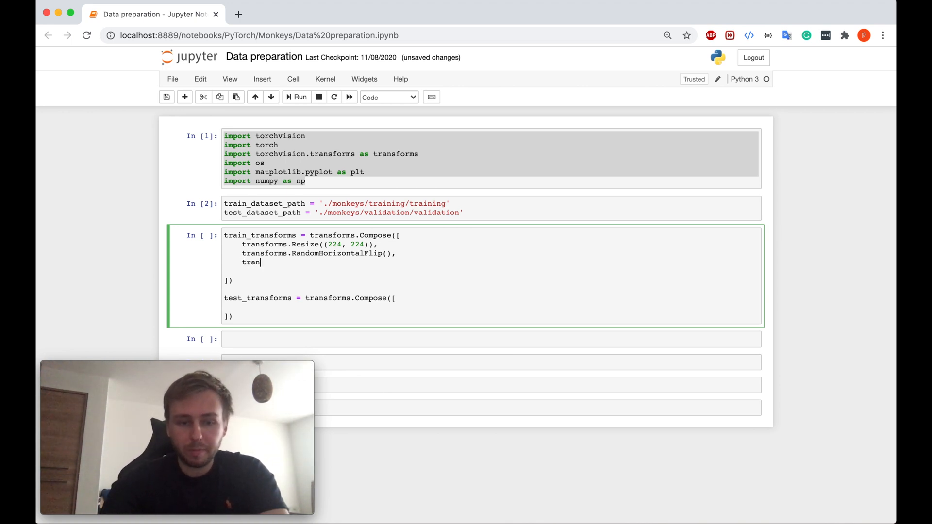
text(sforms.)
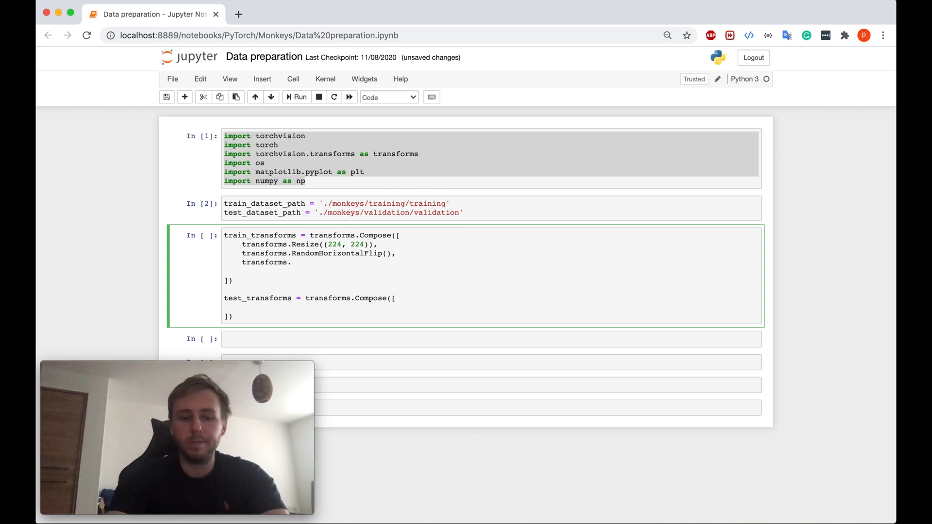
text(Random)
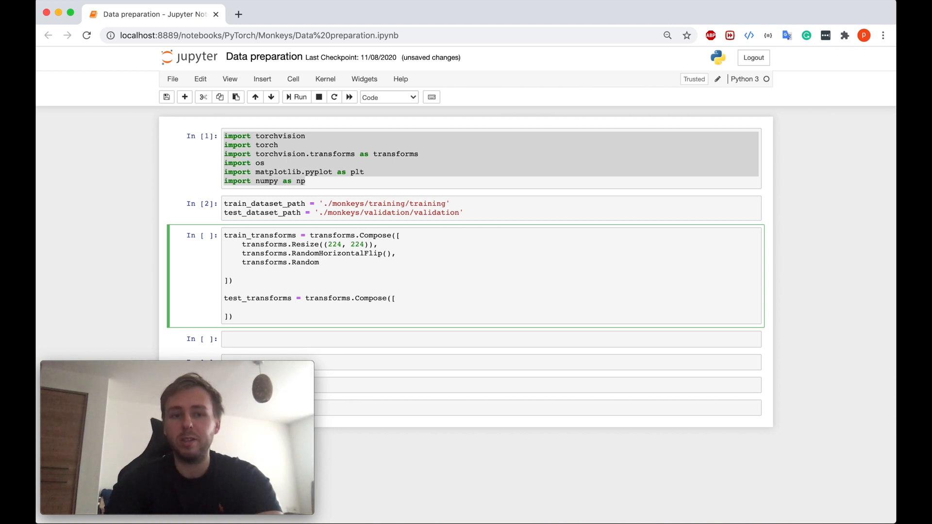
text(Rotation)
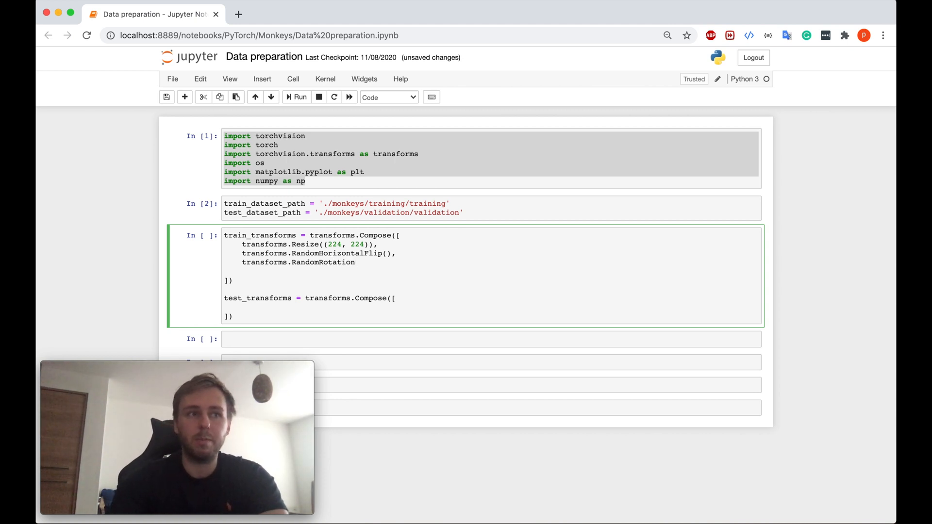
text((10))
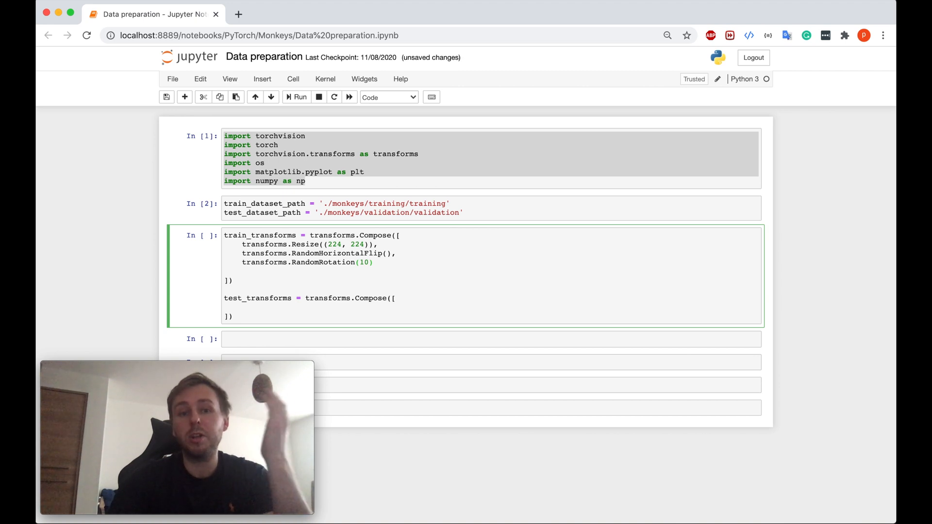
text(,)
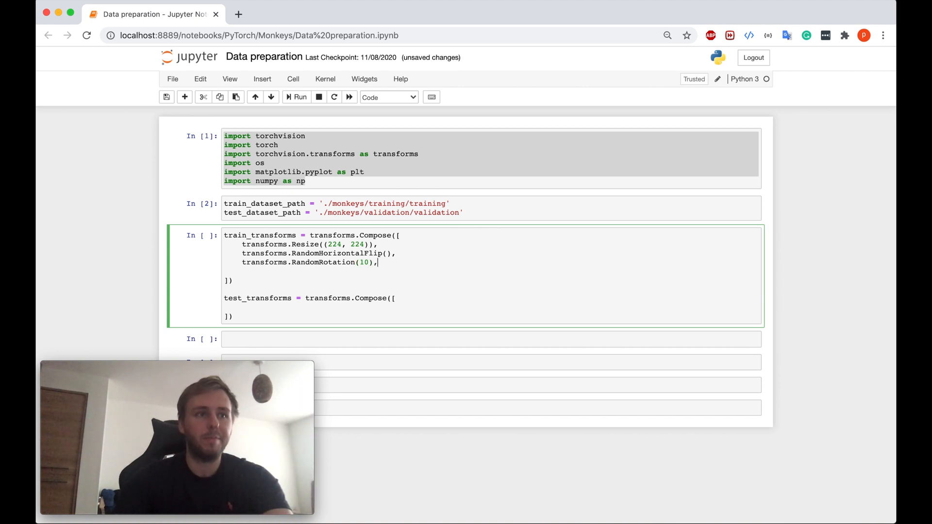
text(te)
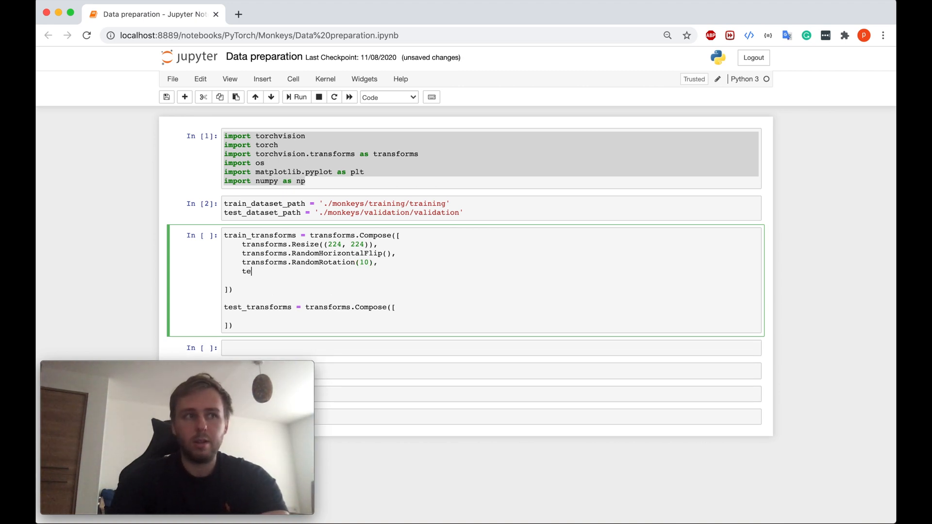
Append transforms.ToTensor() to the train_transforms Compose list.
text(ran)
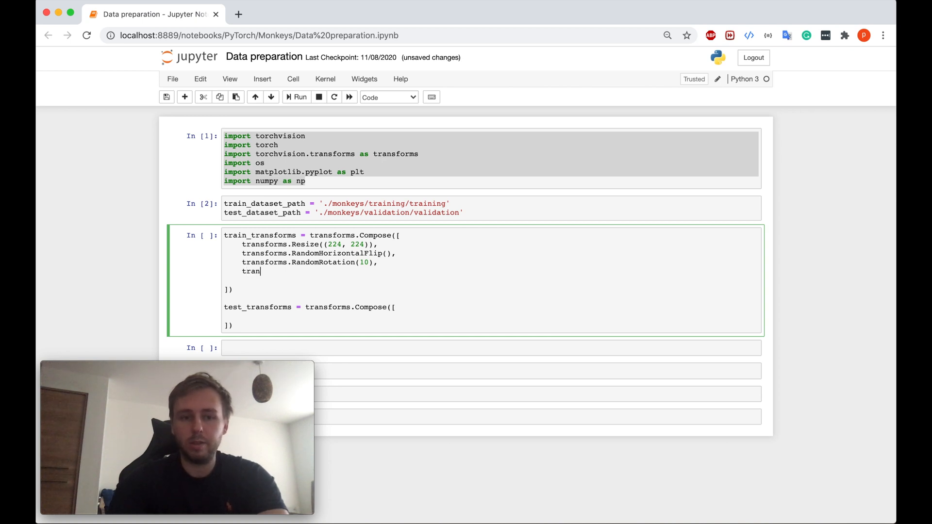
text(s)
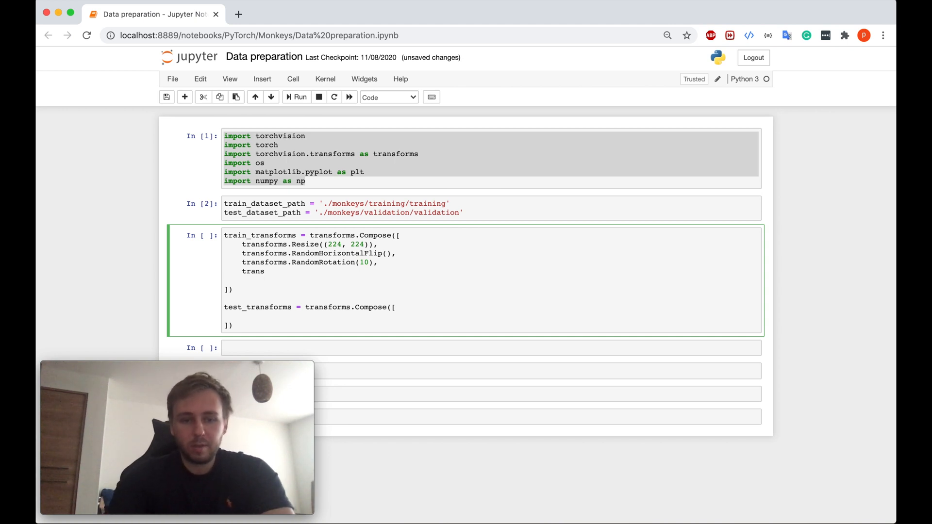
text(forms.ToTensor())
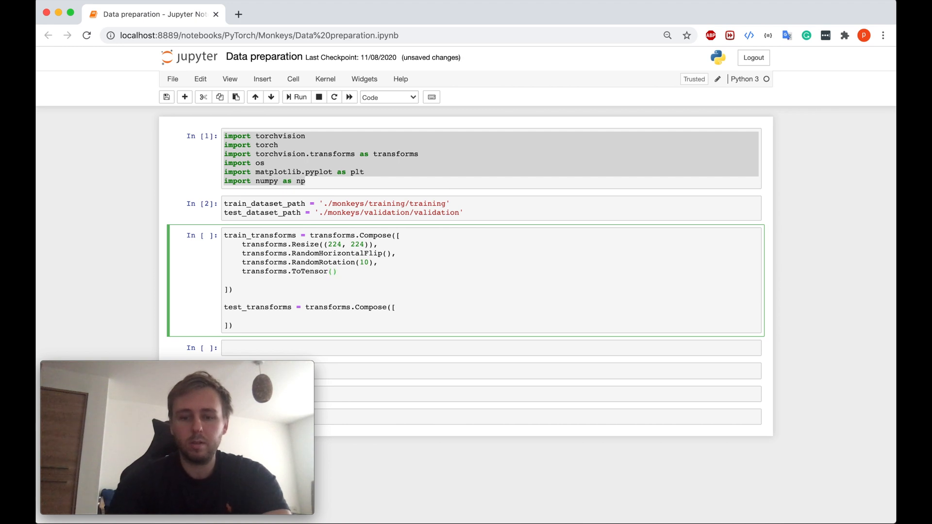
text(,)
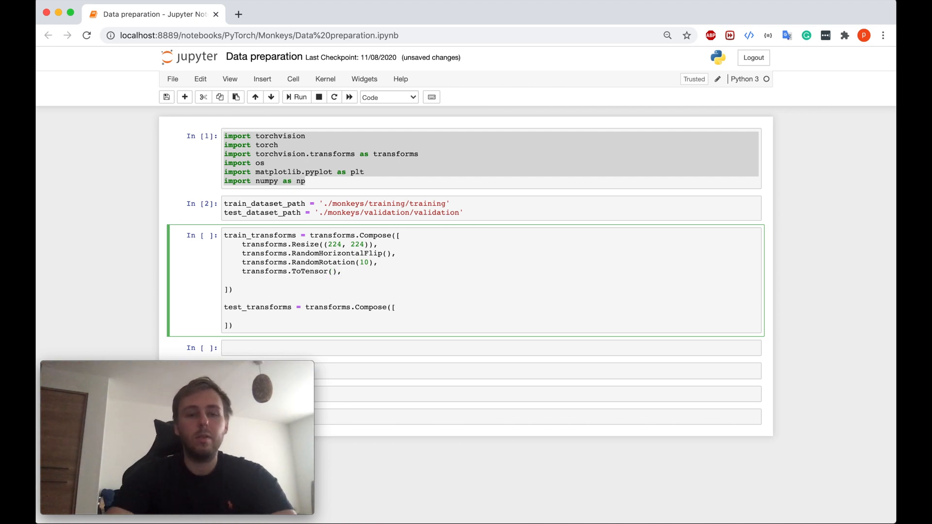
click(342, 271)
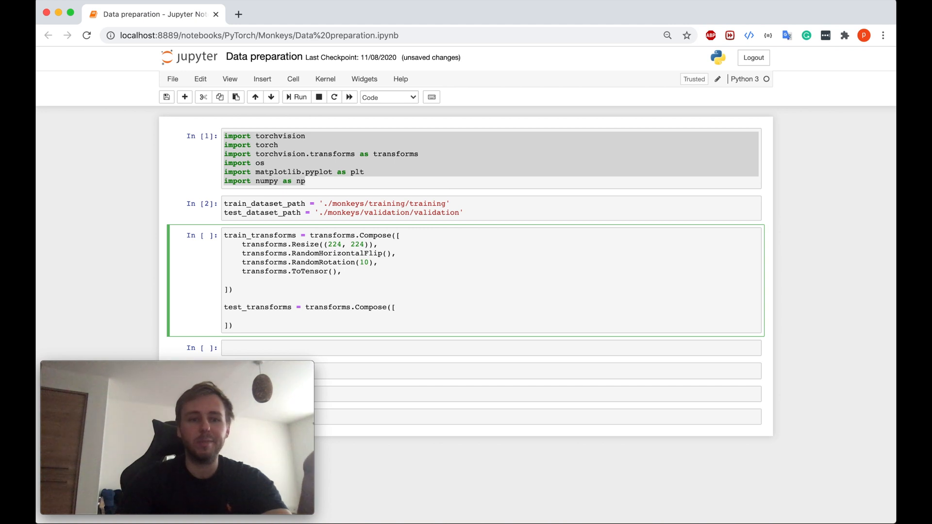
click(341, 271)
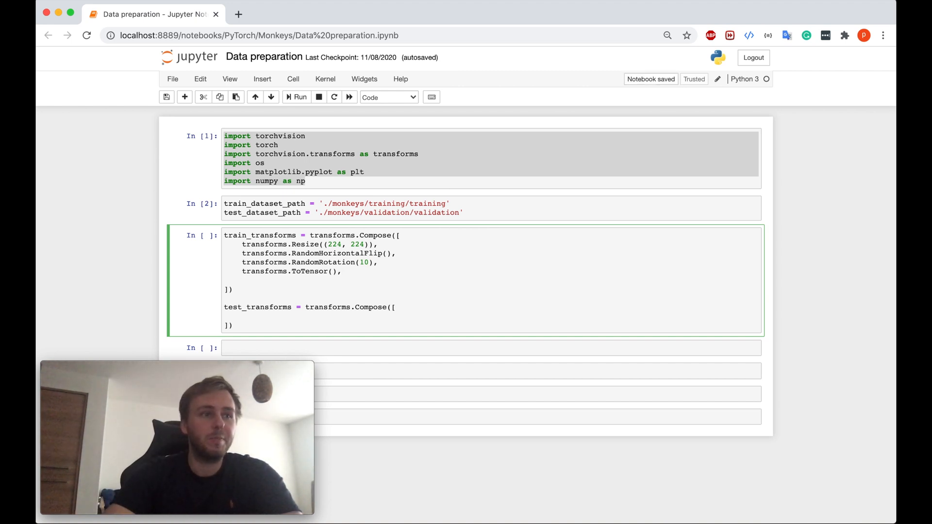
End train_transforms with transforms.Normalize(torch.Tensor(mean), torch.Tensor(std)) and add blank lines above.
text(tra)
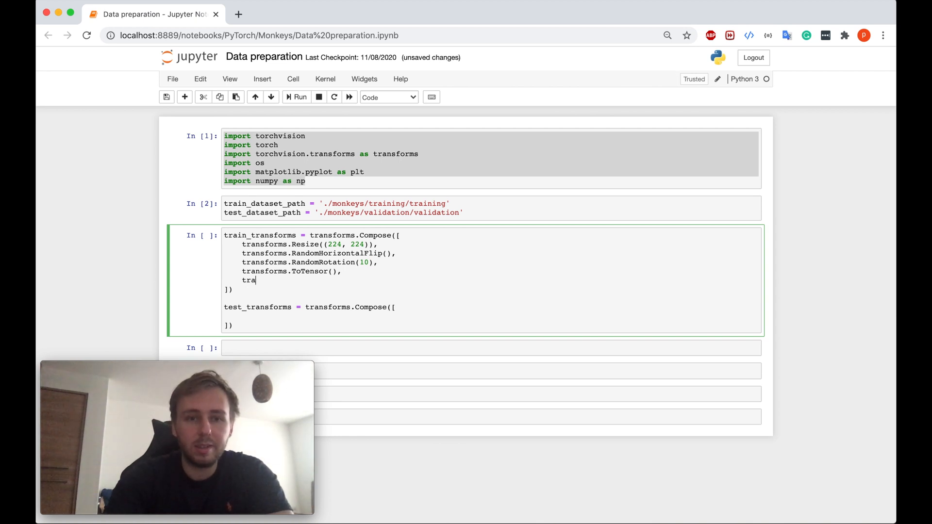
text(sfo)
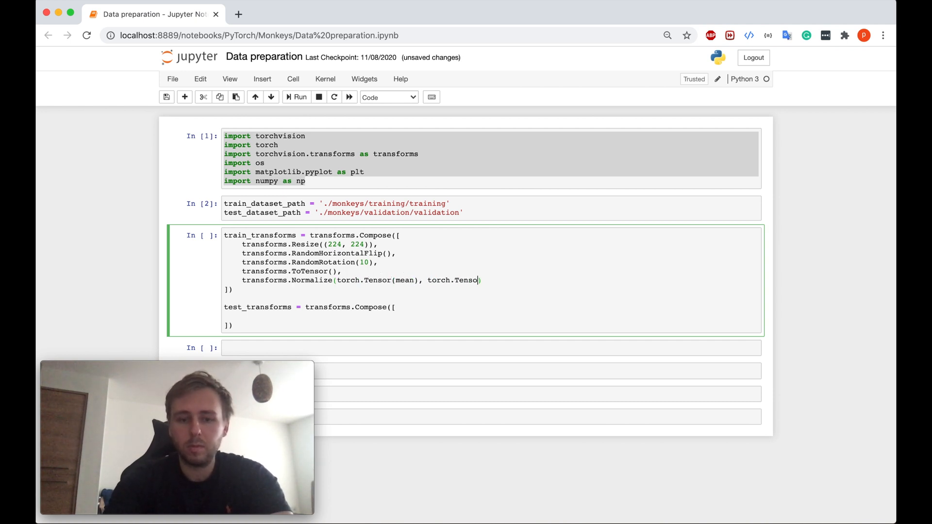
text(r(std)))
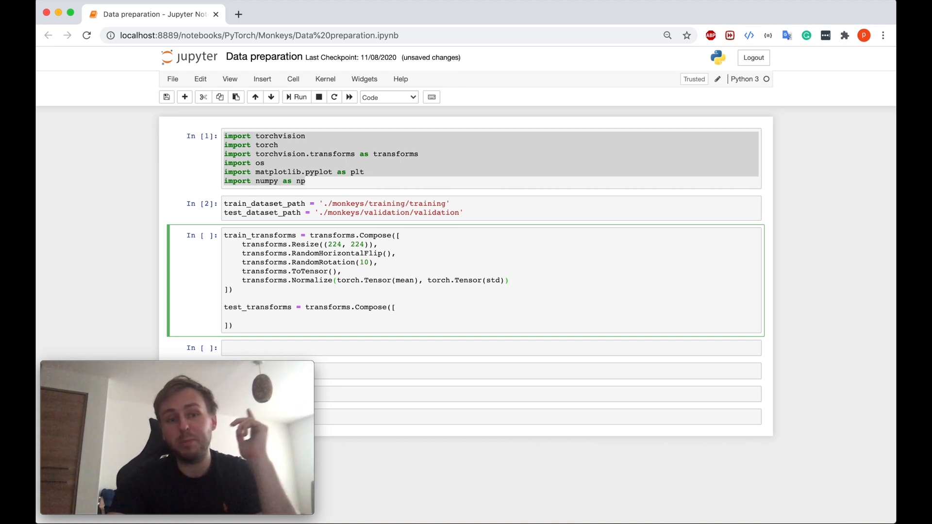
click(508, 280)
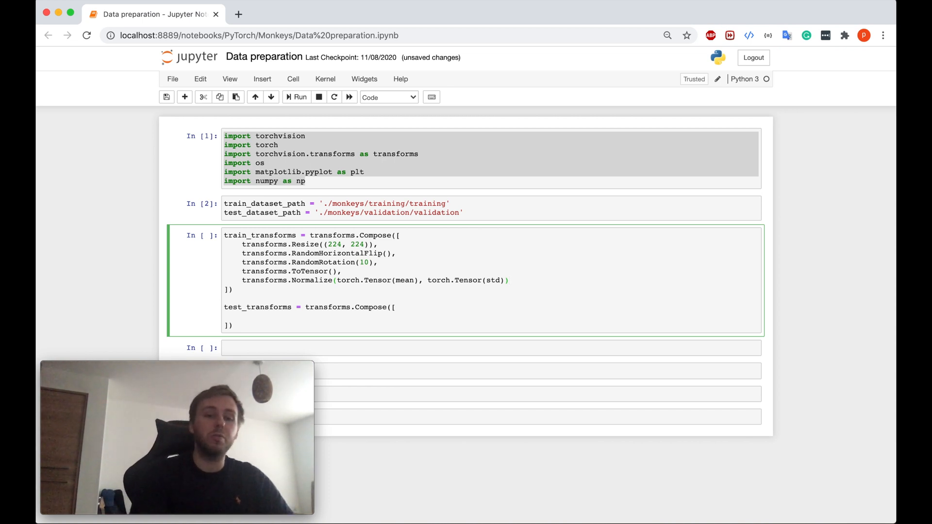
click(509, 280)
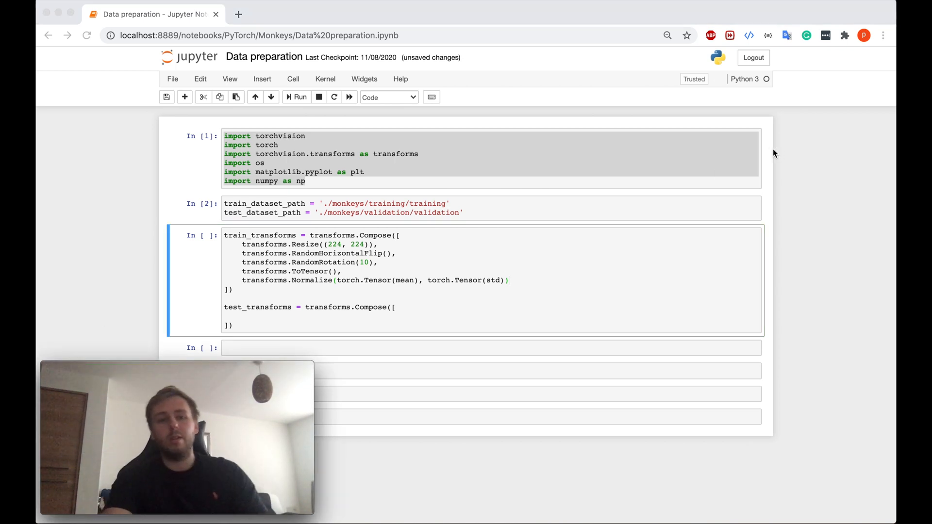
click(508, 280)
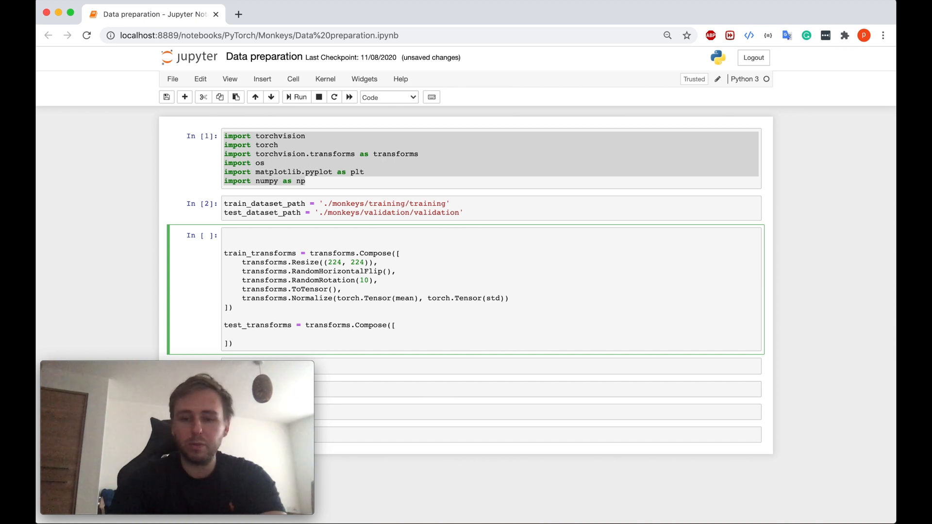
text(#)
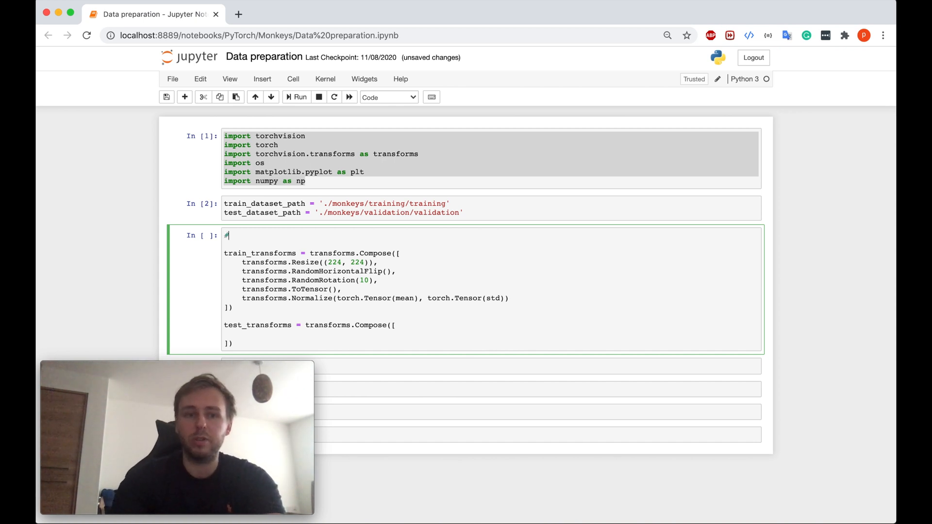
text(imag)
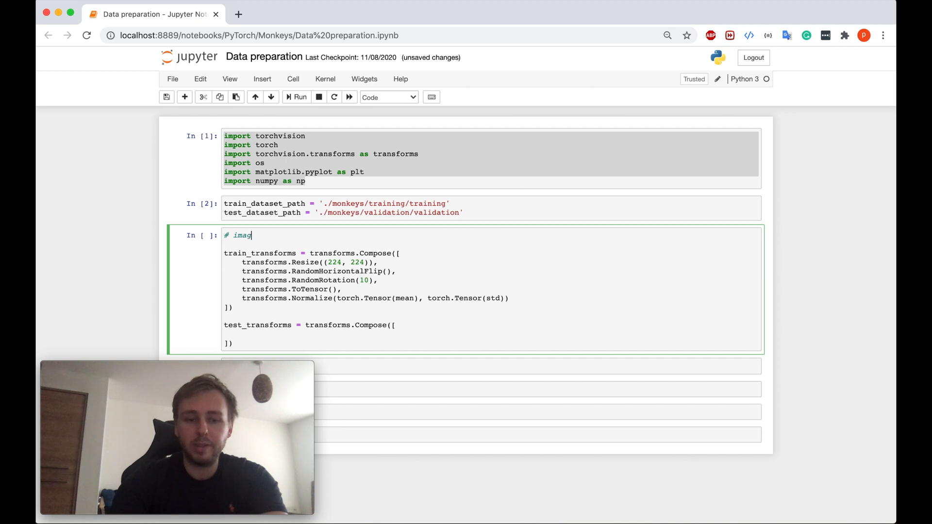
text(e = (image)
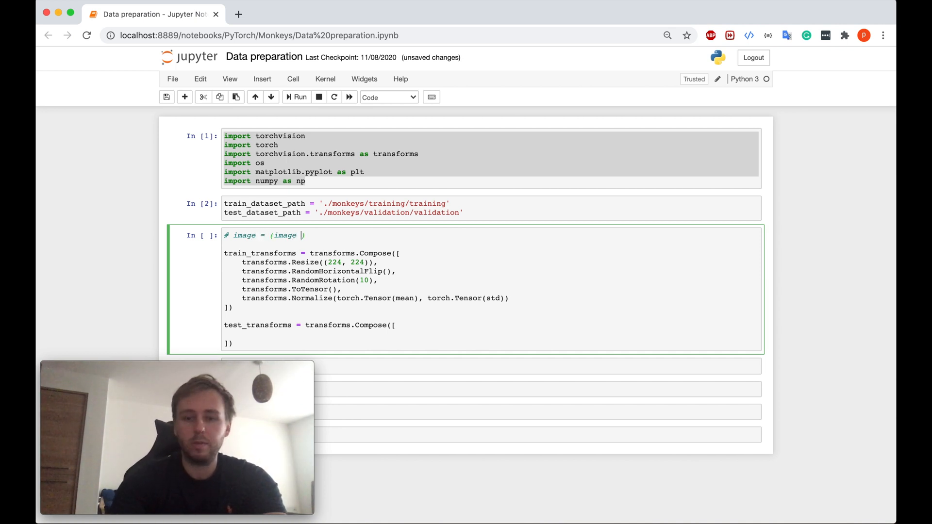
text(- mean))
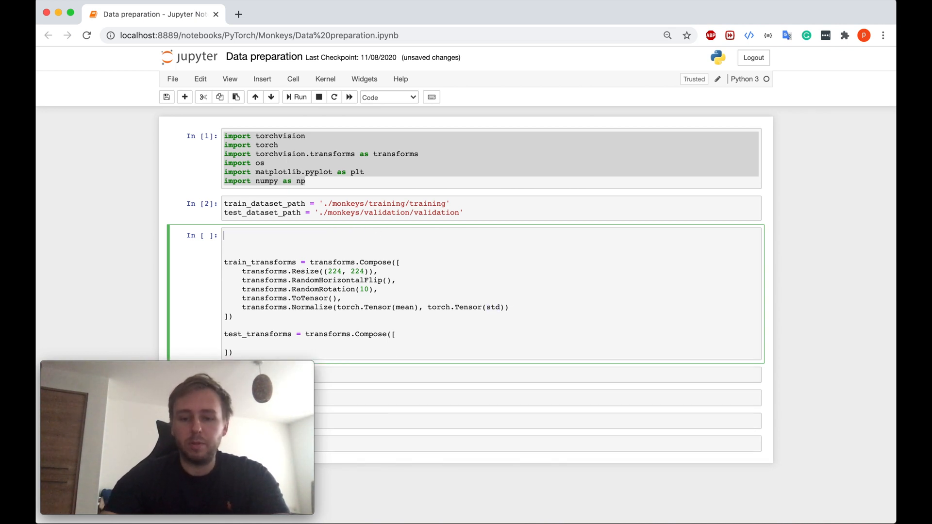
Type mean = [0.4363, 0.4328, 0.3291] and std = [0.2129, 0.2075, 0.2038] atop the cell.
text(mean =)
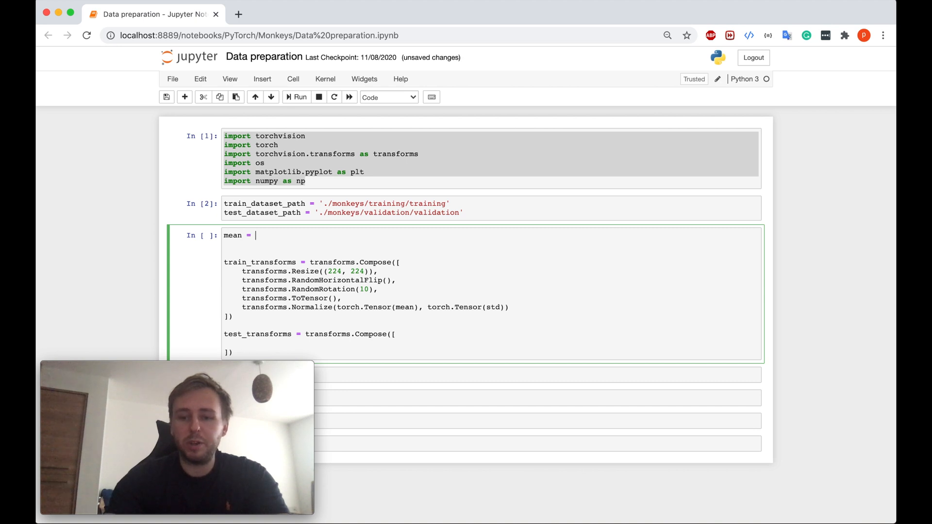
text([])
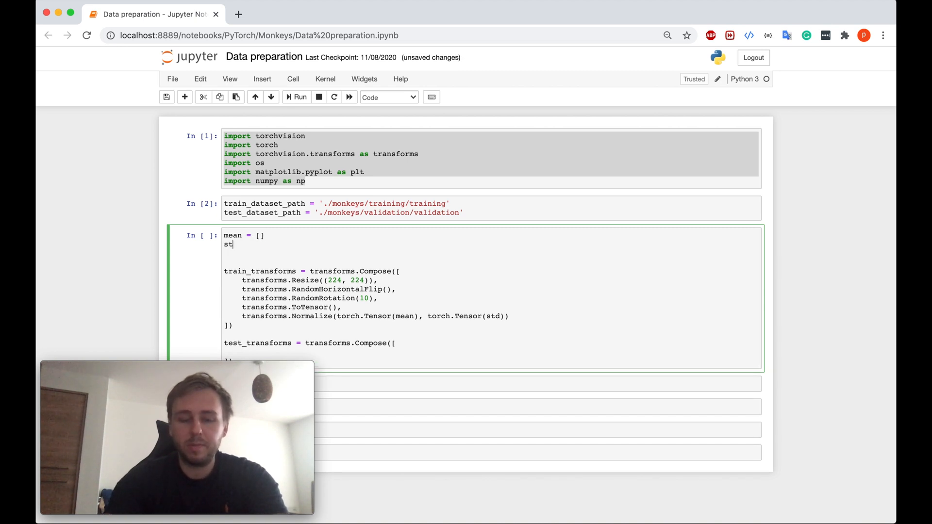
text(d = [])
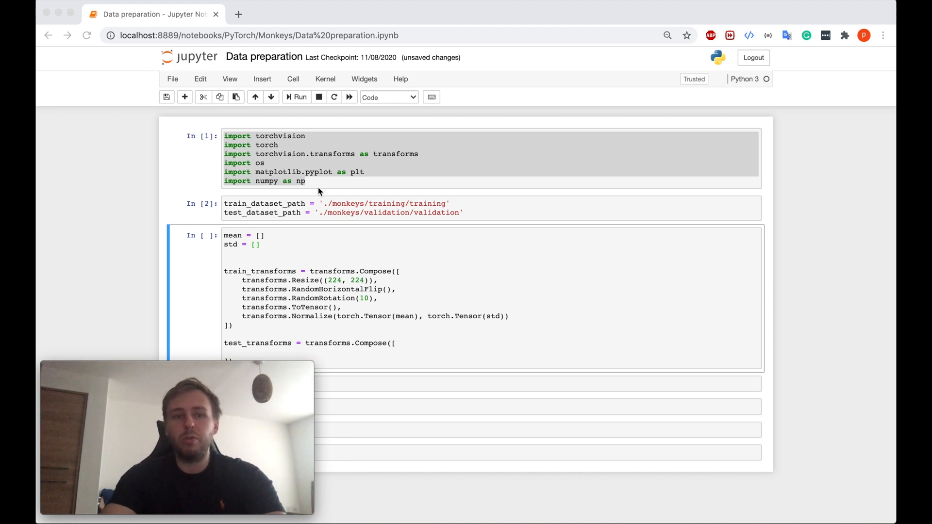
click(259, 235)
text(0.4363, 0.4328, 0.3291)
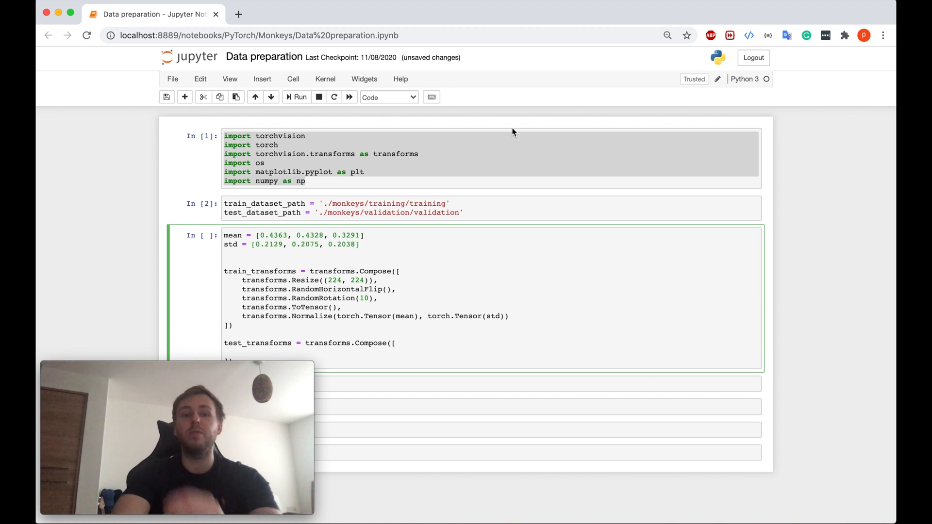
mouse_move(395, 202)
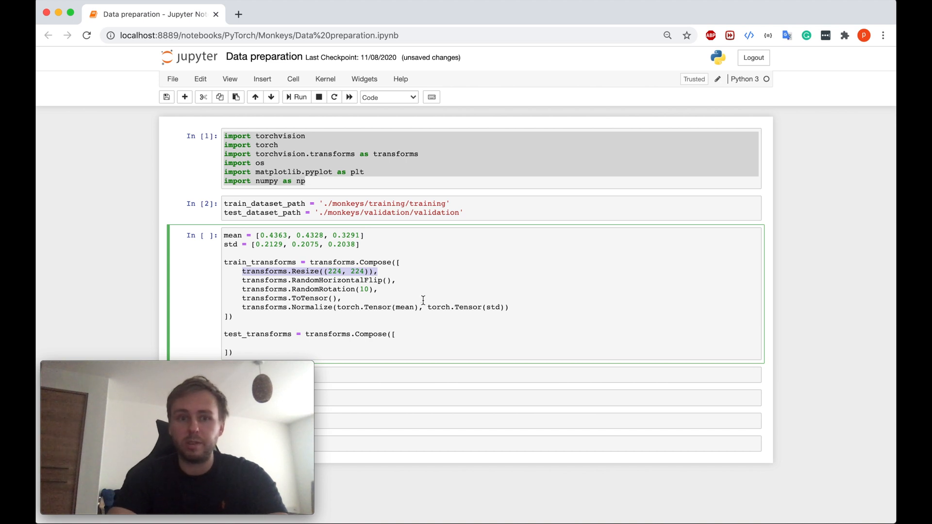
Fill test_transforms with Resize((224, 224)), ToTensor and Normalize, then run the cell.
text(transforms.Resize((224, 224)),)
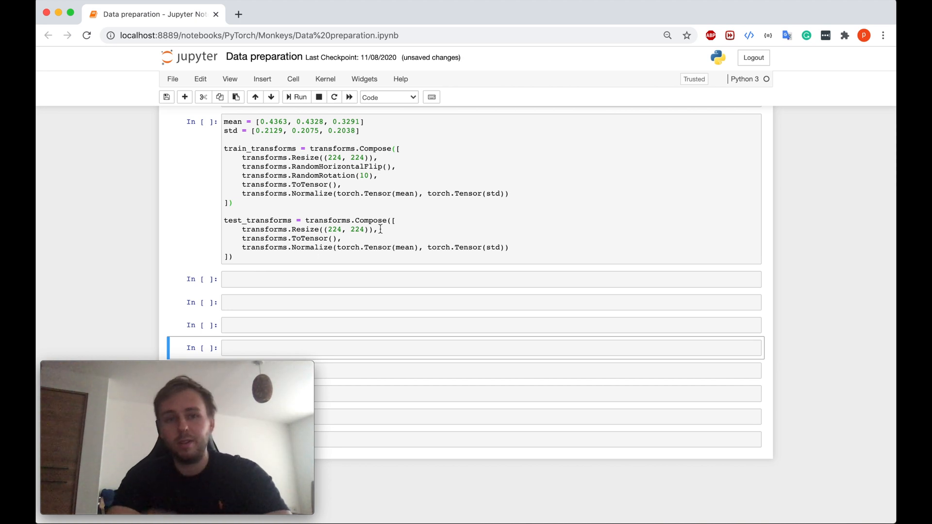
scroll(up, 3)
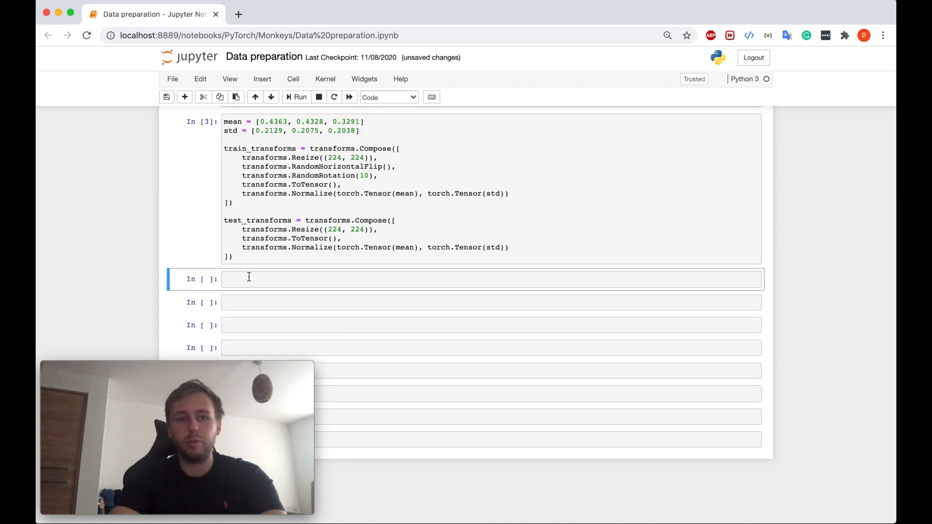
Create train_dataset and test_dataset via torchvision.datasets.ImageFolder with their paths and transforms, then run.
text(trai)
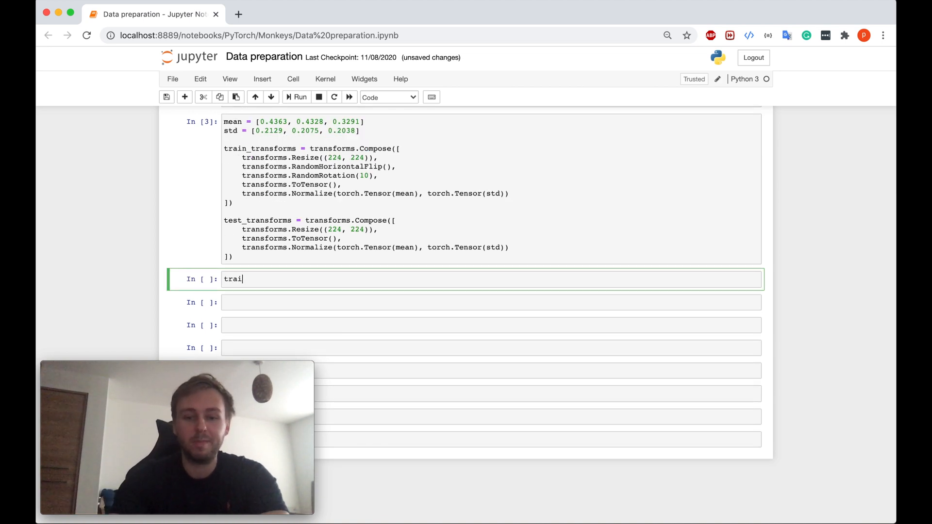
text(n)
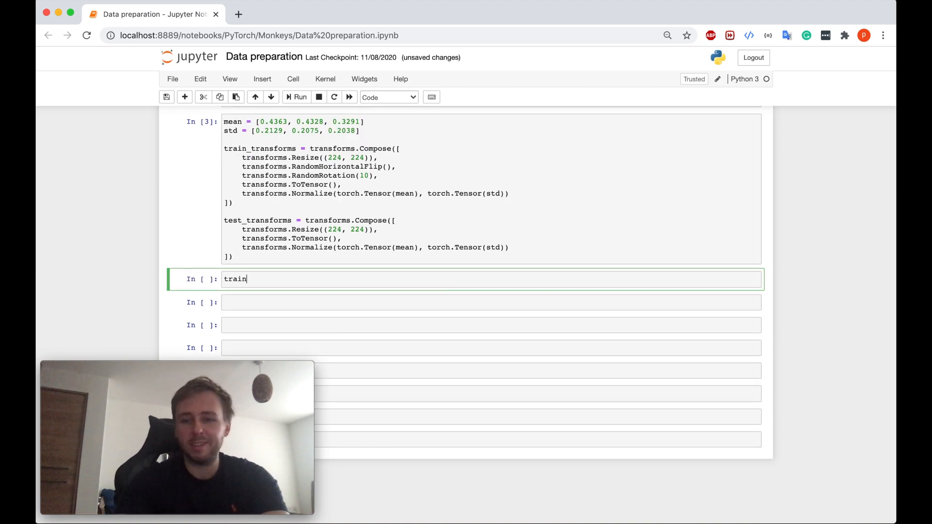
text(_dataset =)
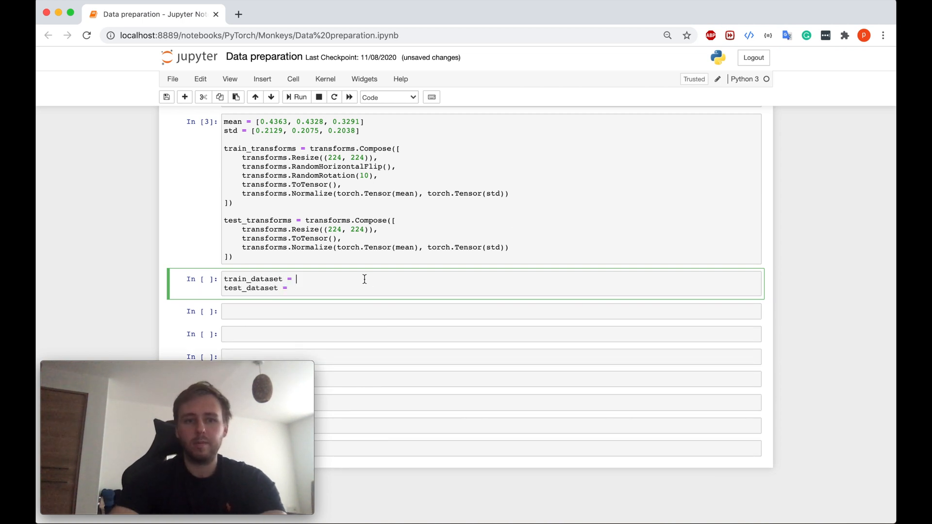
text(torchvision.datasets.ImageFolder(root =)
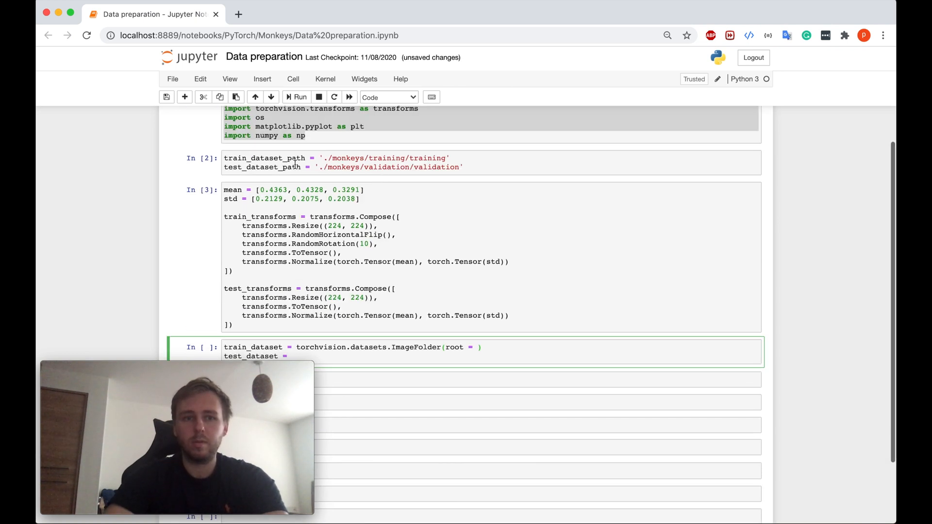
text(train_dataset_path, transform = train_transforms)
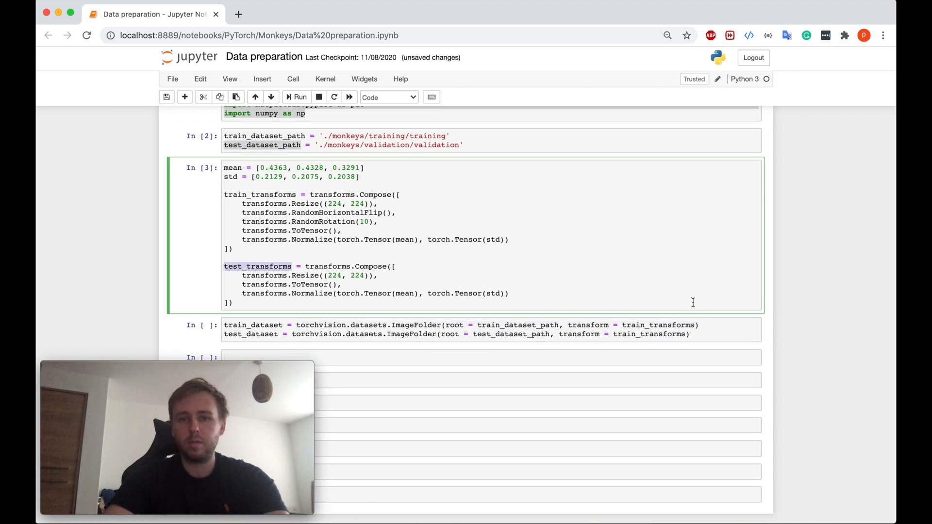
scroll(down, 3)
text(est)
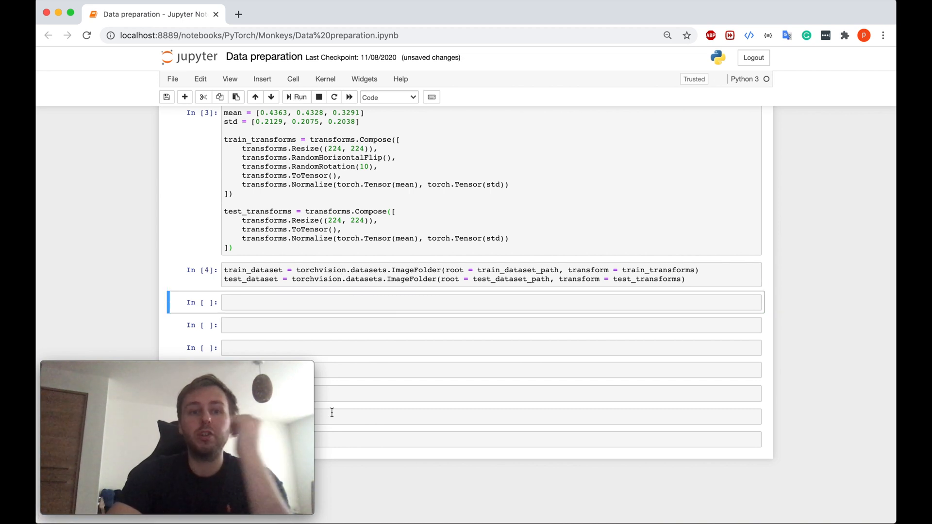
mouse_move(534, 266)
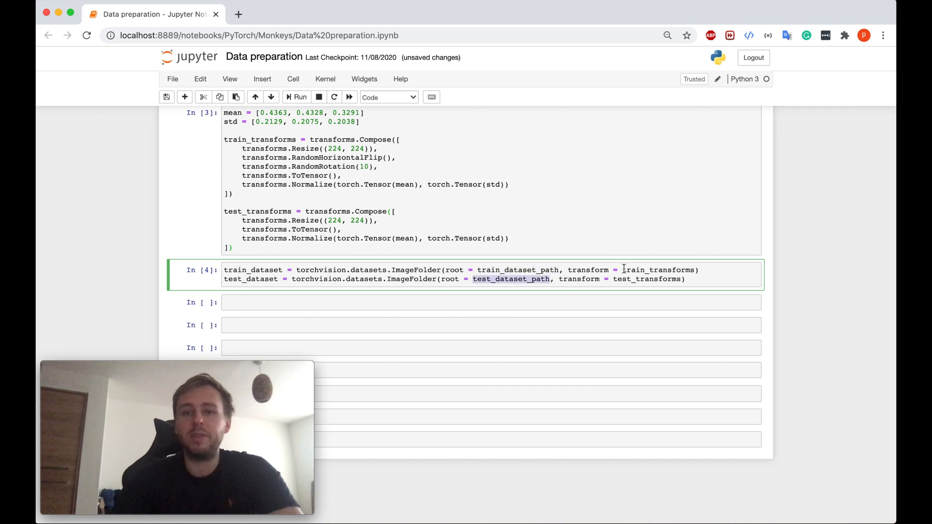
scroll(up, 3)
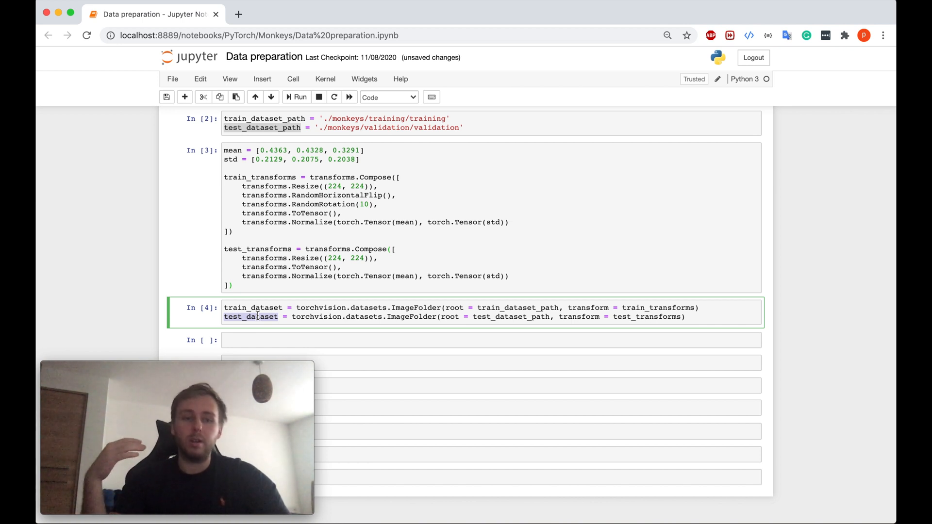
scroll(down, 3)
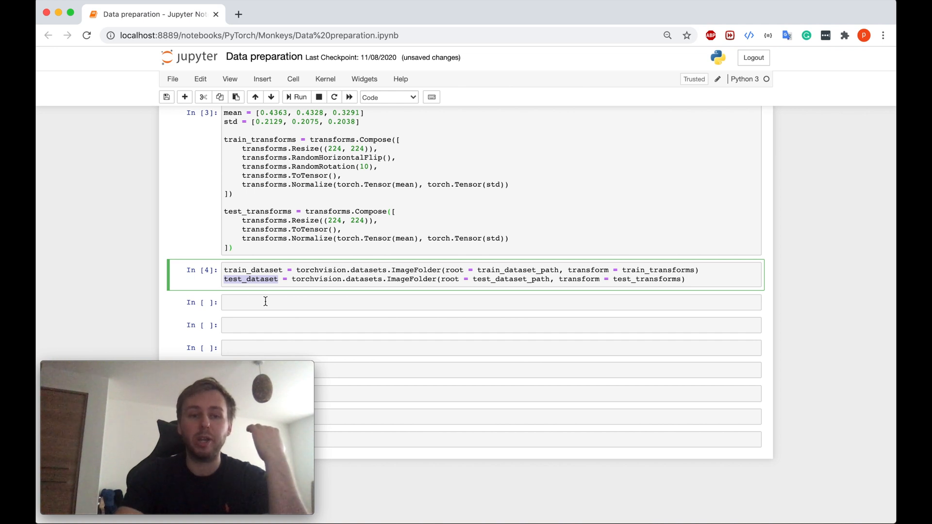
Write show_transformed_images using make_grid with nrow 3 and printed labels, then show six training images.
text(def show_transformed_images(dataset):)
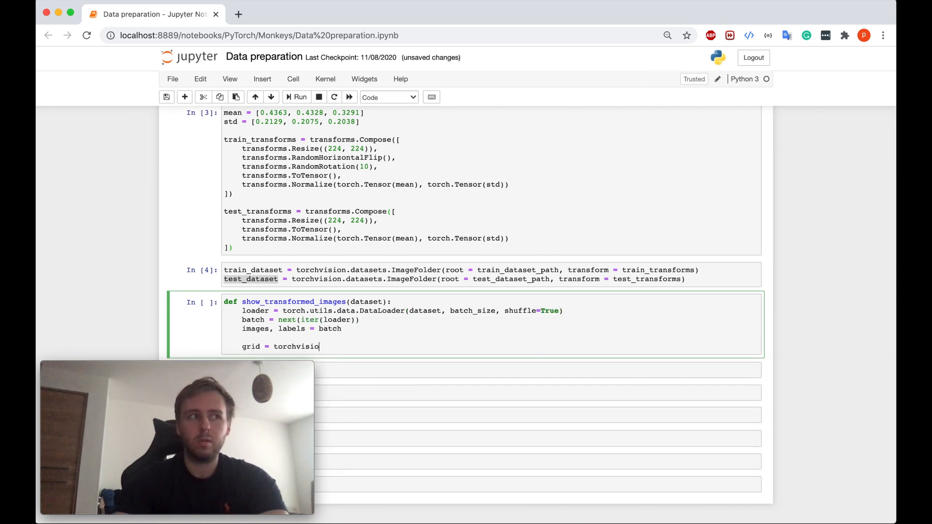
text(n.utils.make_grid(images, nrow = 3))
text(plt.imshow(np.transpose(grid, (1,2,0)
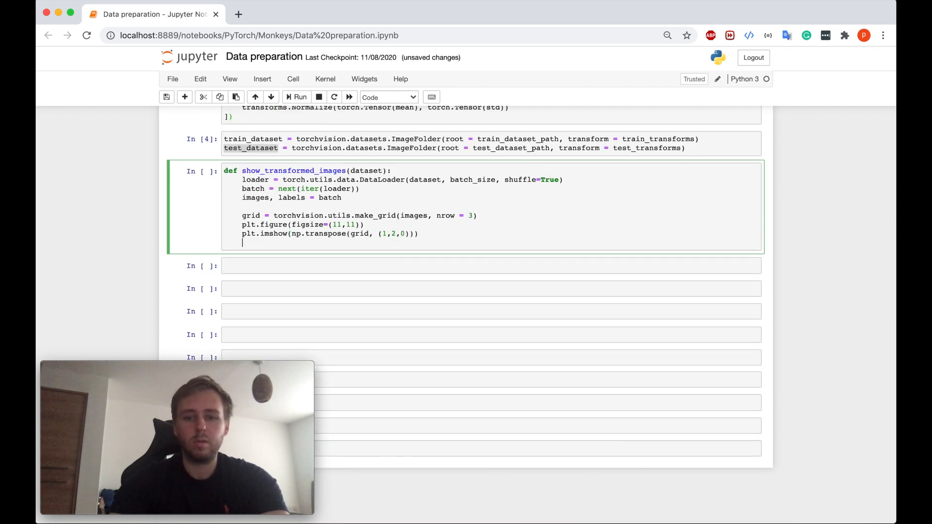
text(print('labels: ', labels))
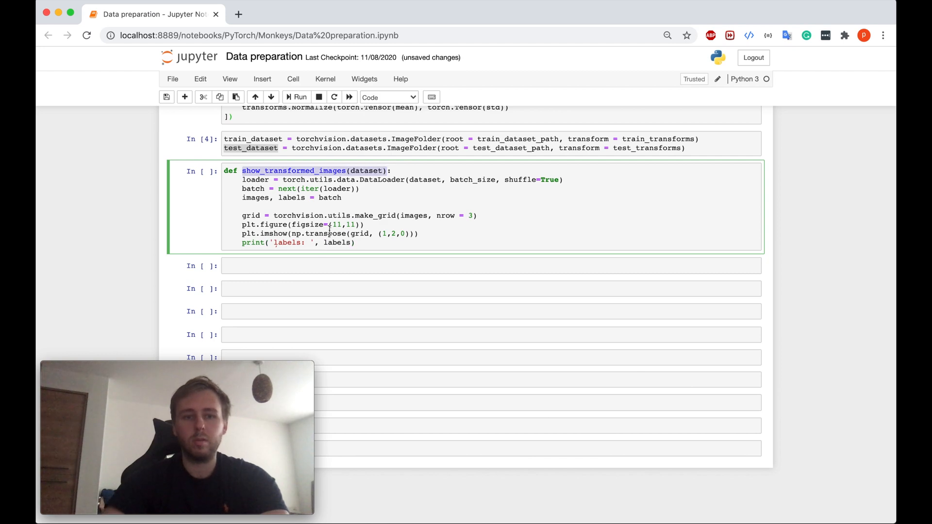
click(296, 98)
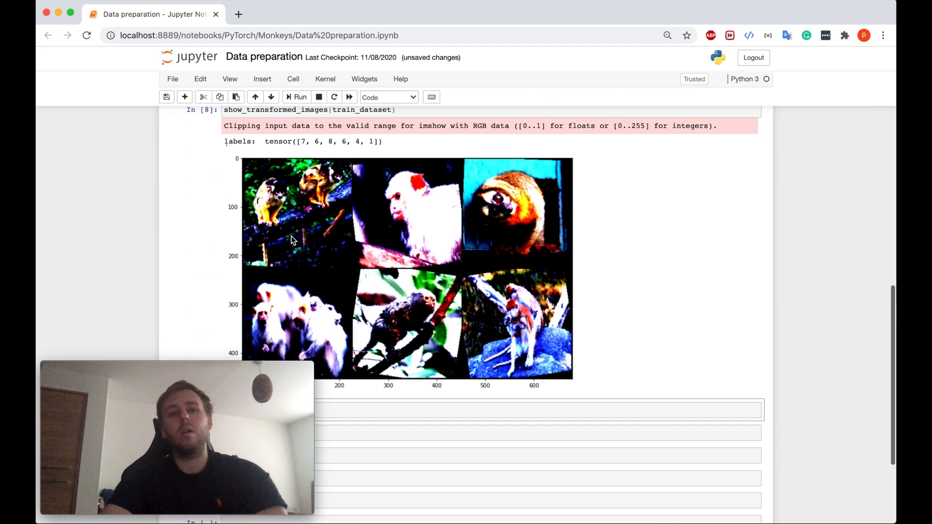
Revisit the grid-building function cell and return to the transformed image grid for comparison.
scroll(up, 3)
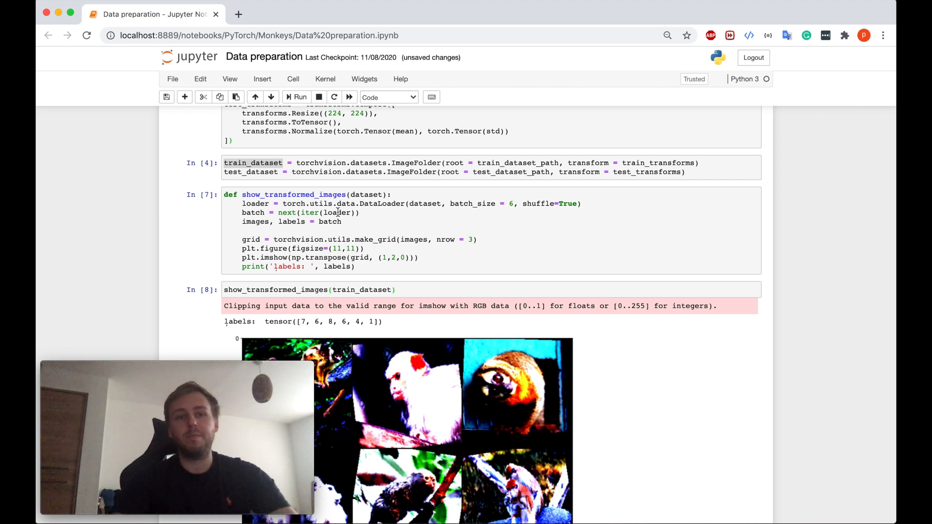
click(336, 250)
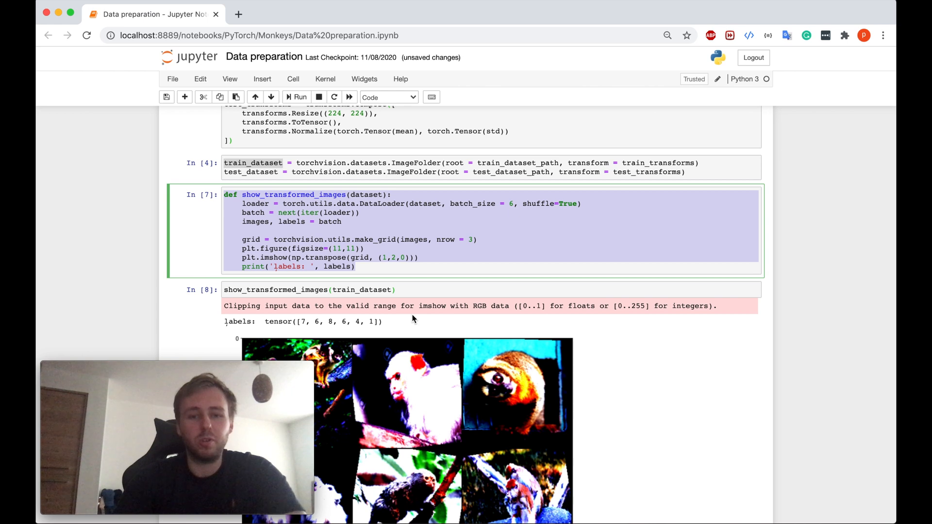
scroll(down, 3)
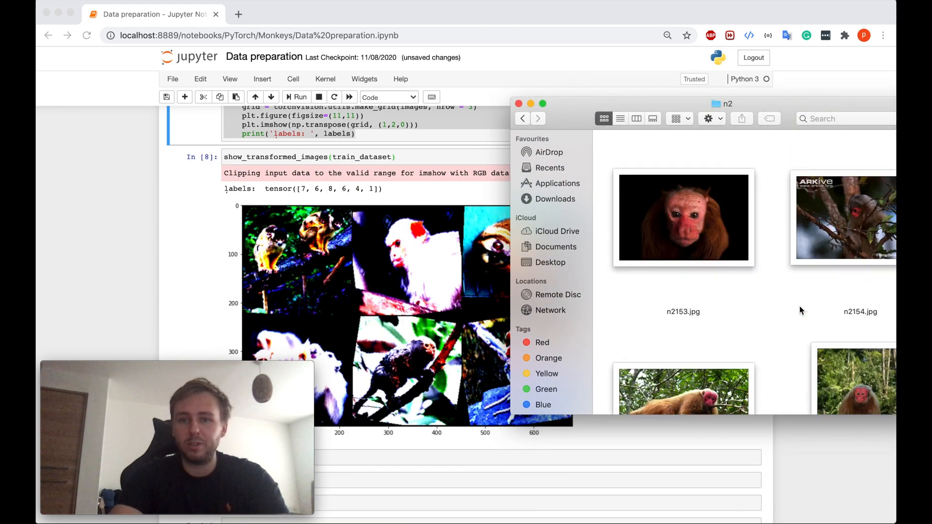
Scroll through the original n2 monkey photos such as n2161.jpg and n2162.jpg.
scroll(down, 3)
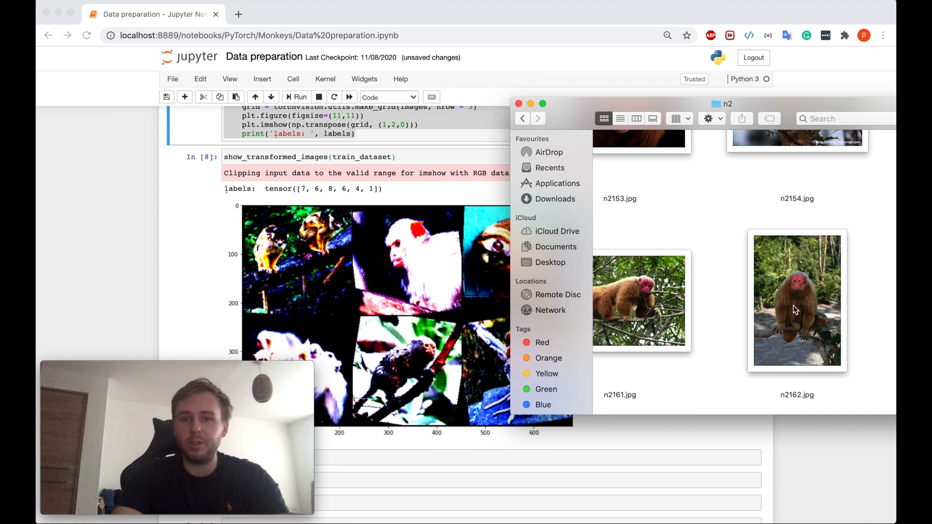
mouse_move(123, 265)
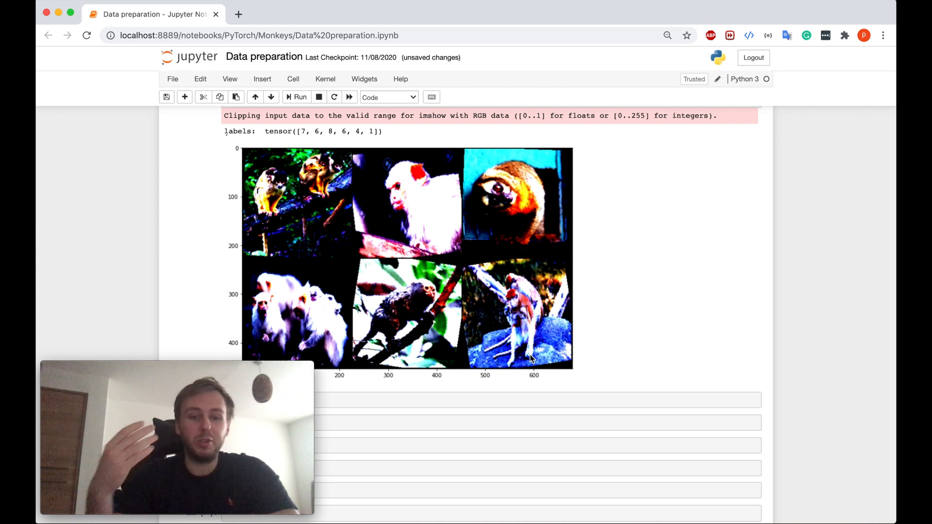
mouse_move(608, 273)
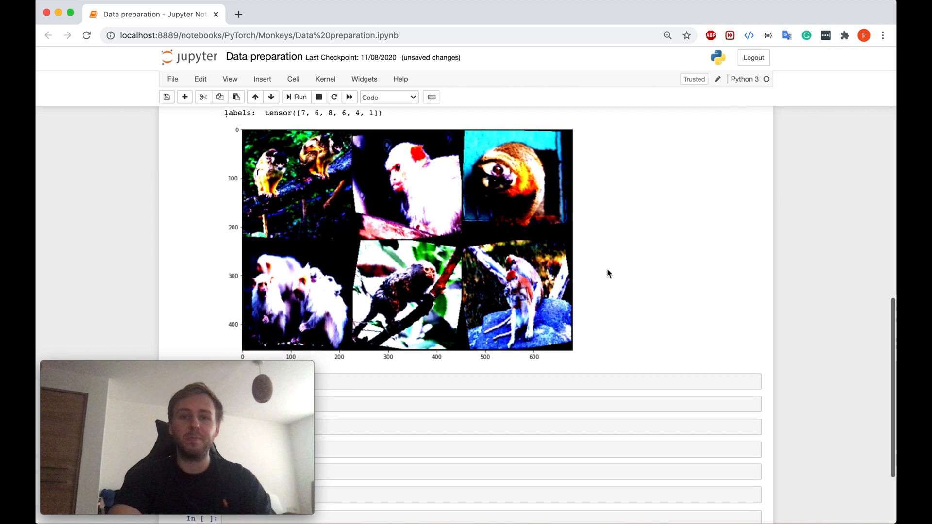
scroll(down, 3)
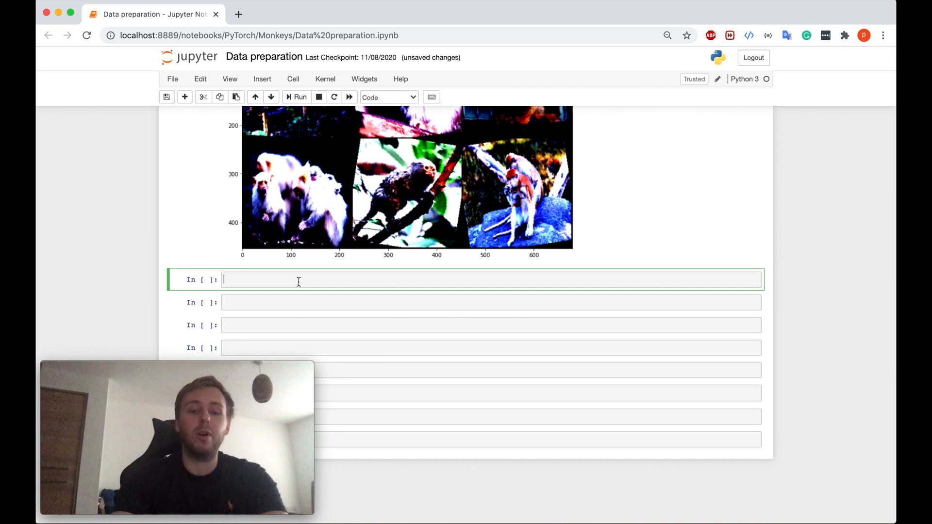
Define train_loader (shuffle=True) and test_loader (shuffle=False) with batch_size 32.
text(train_loadert = torch.utils.data.Data)
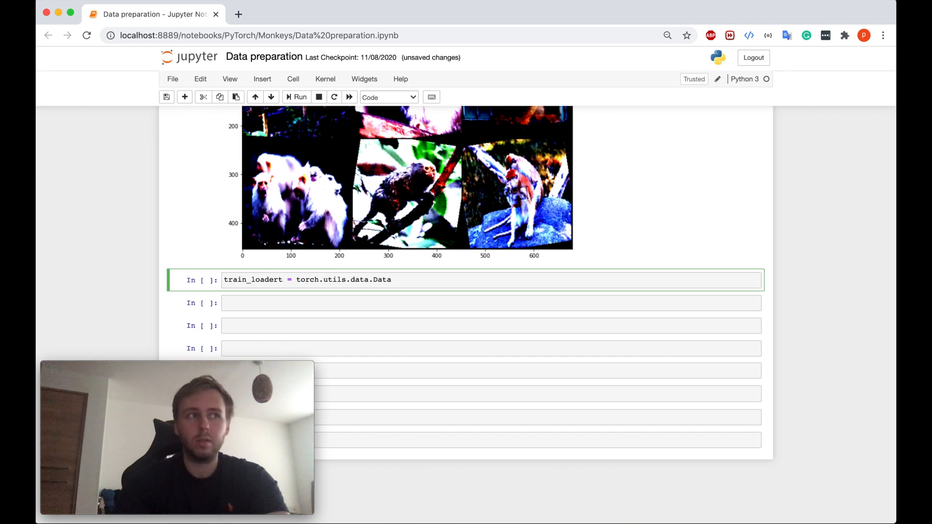
text(Loader(train_dataset, batch_size = 32, shuffle=True)
text(test_loader = torch.utils.data.Dataloader(test_dataset, batch)
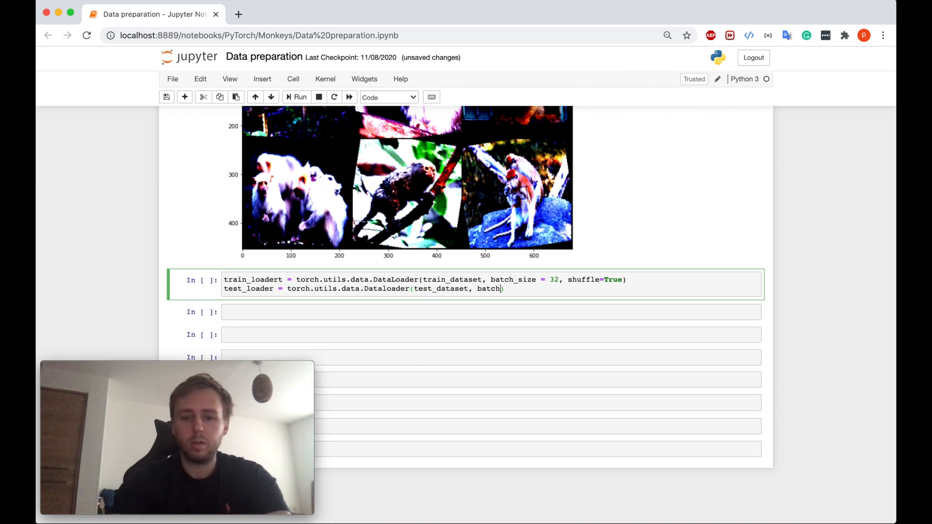
text(_size = 32, shuffle=Fa)
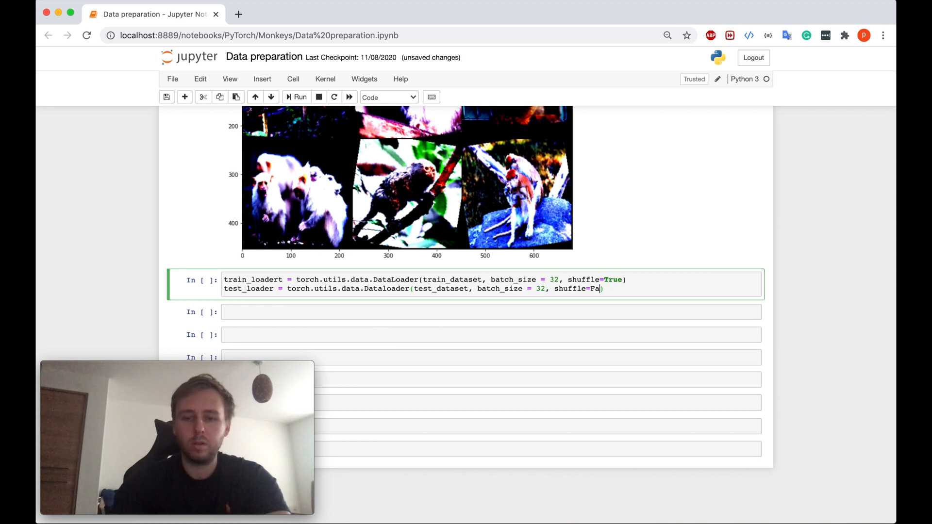
text(lse)
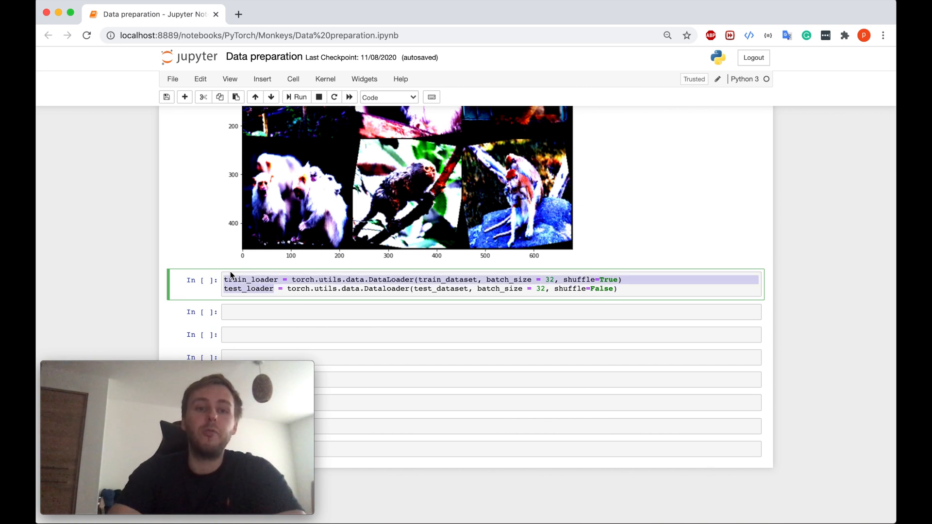
mouse_move(518, 305)
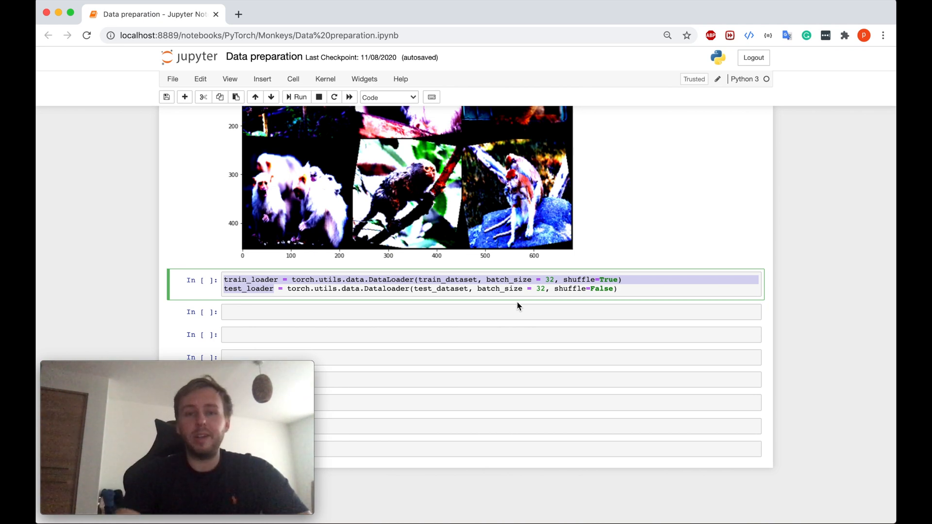
scroll(up, 3)
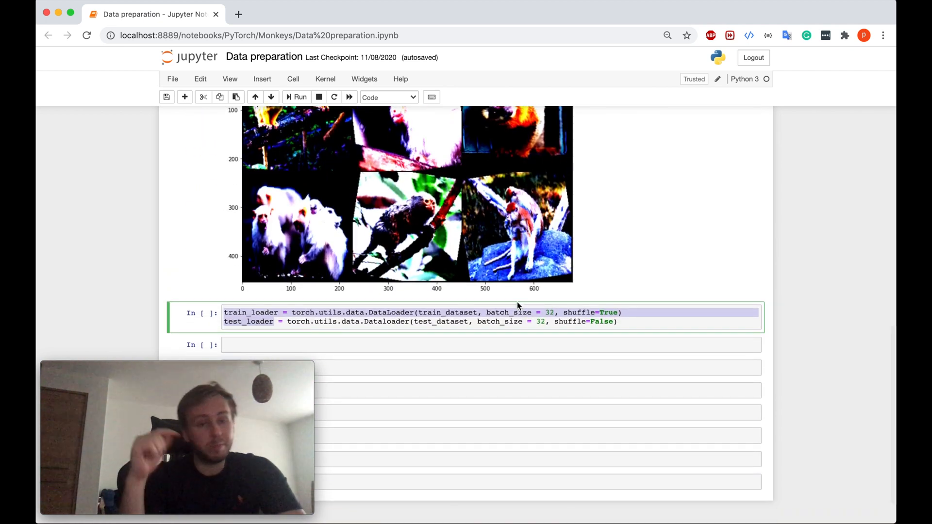